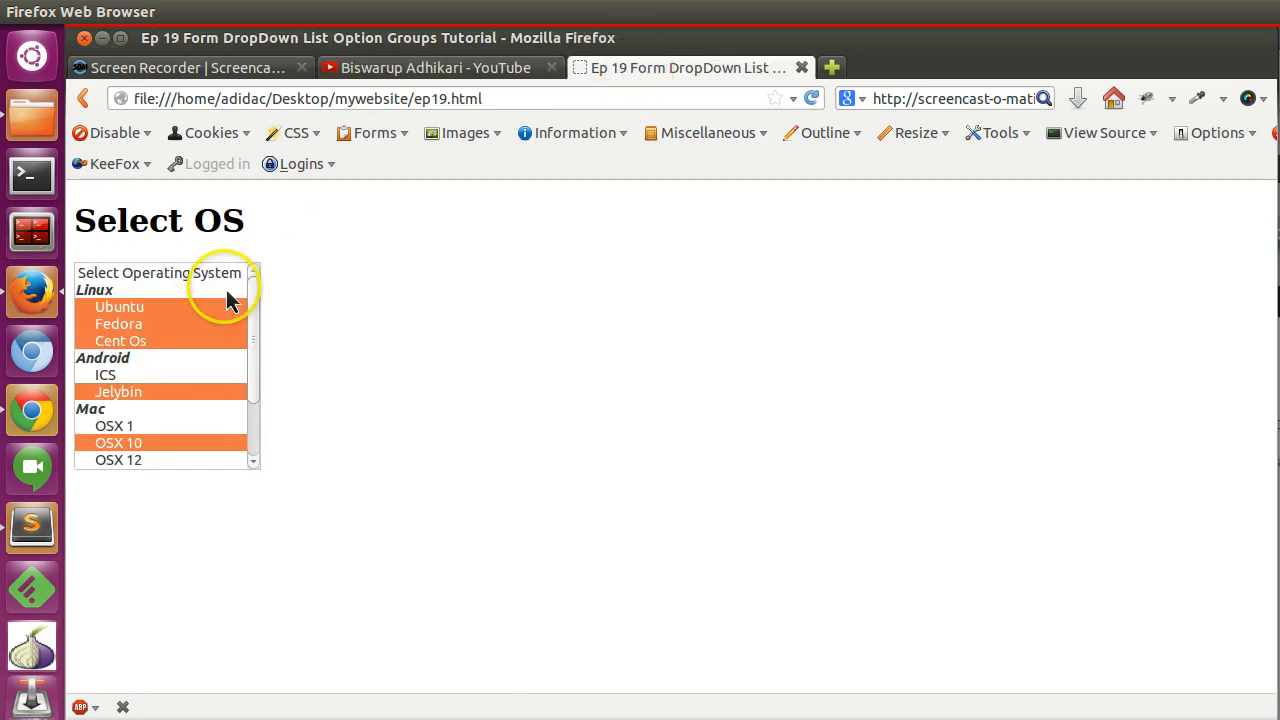
{"action": "mouse_move", "coordinate": [185, 398]}
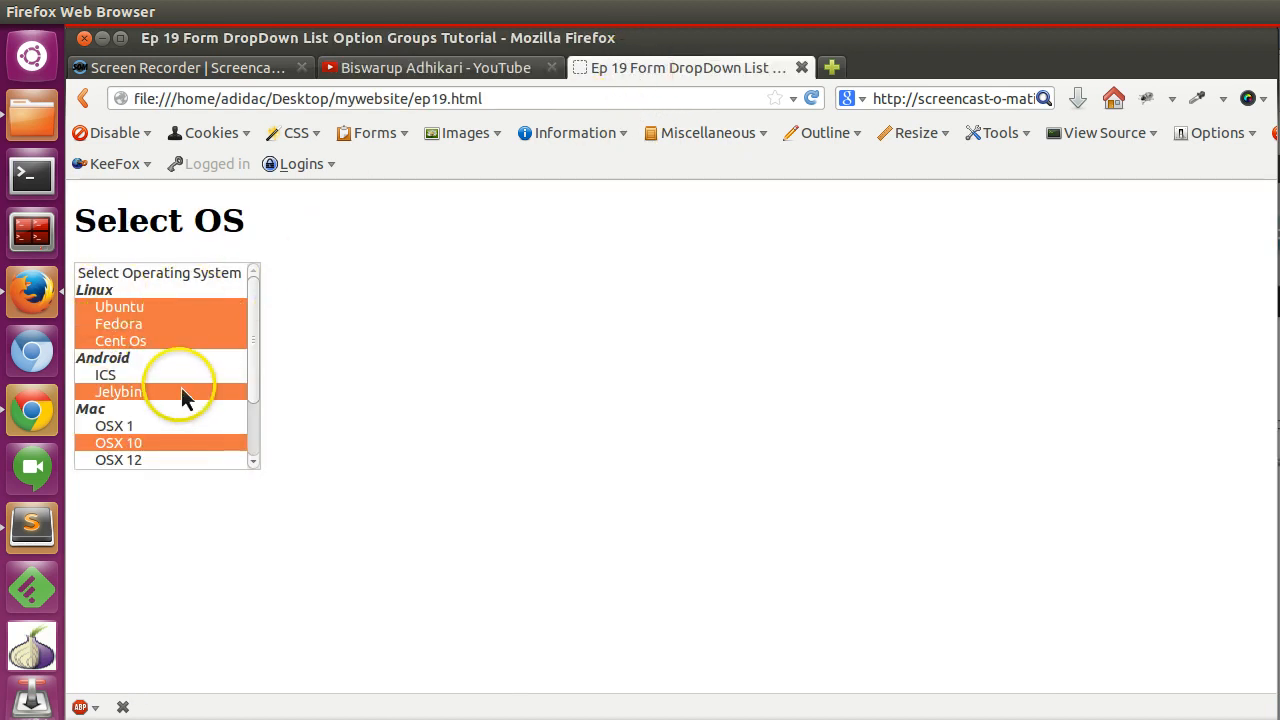
{"action": "mouse_move", "coordinate": [258, 373]}
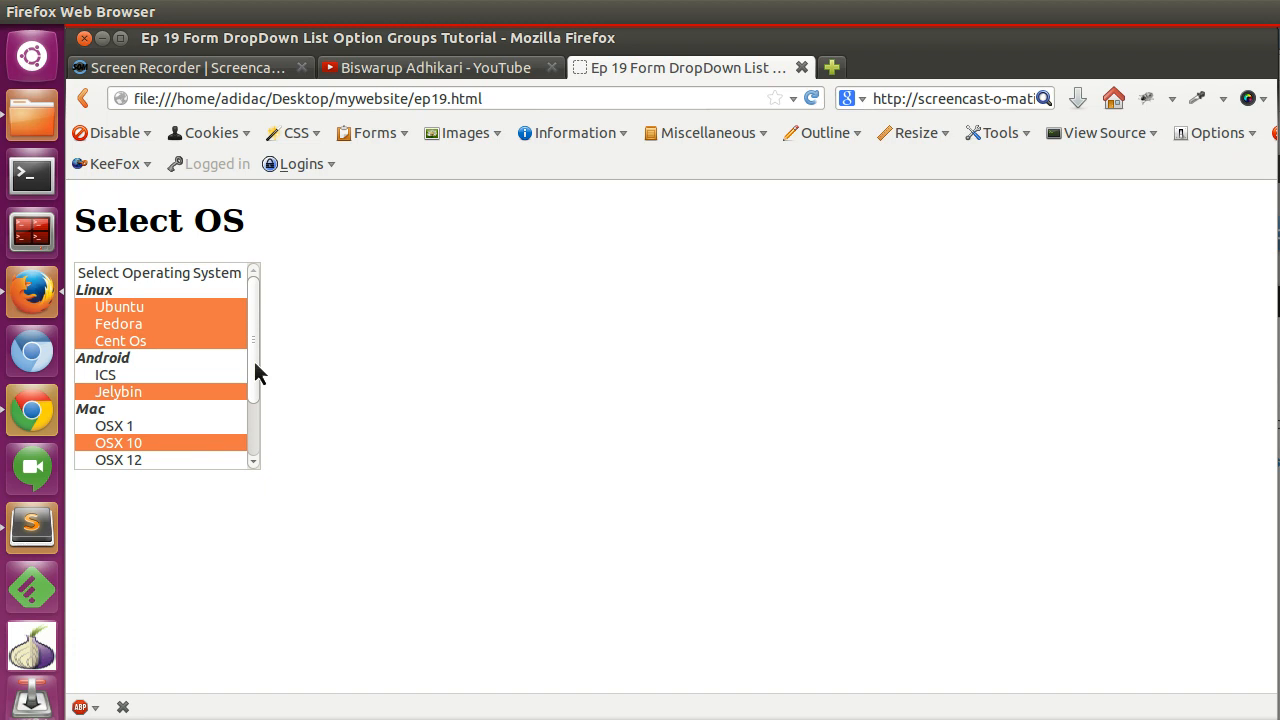
{"action": "mouse_move", "coordinate": [703, 338]}
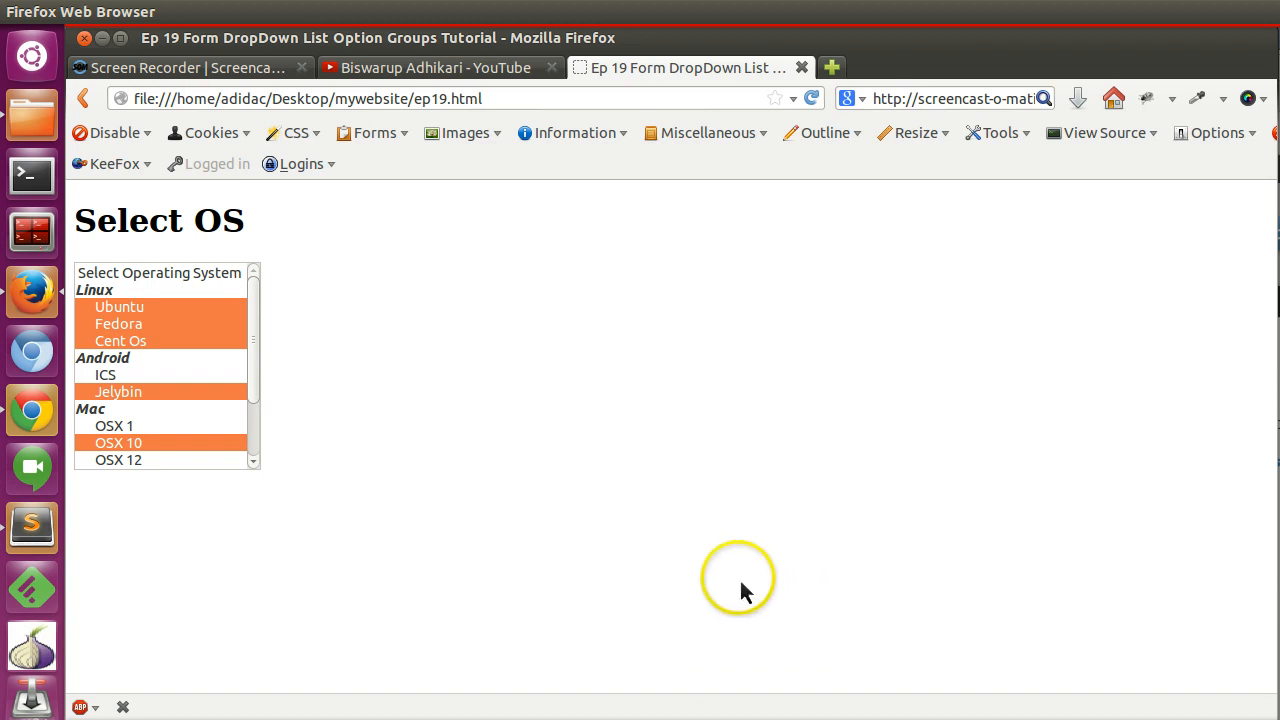
{"action": "mouse_move", "coordinate": [73, 497]}
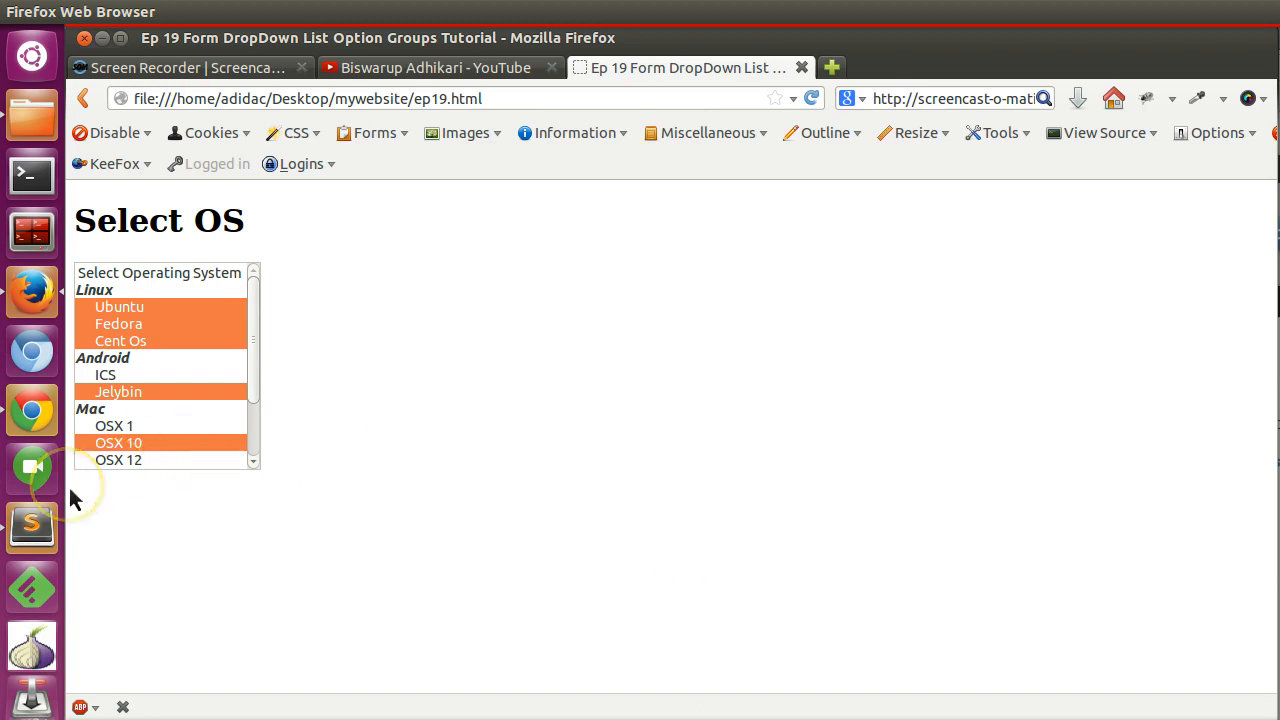
{"action": "mouse_move", "coordinate": [75, 500]}
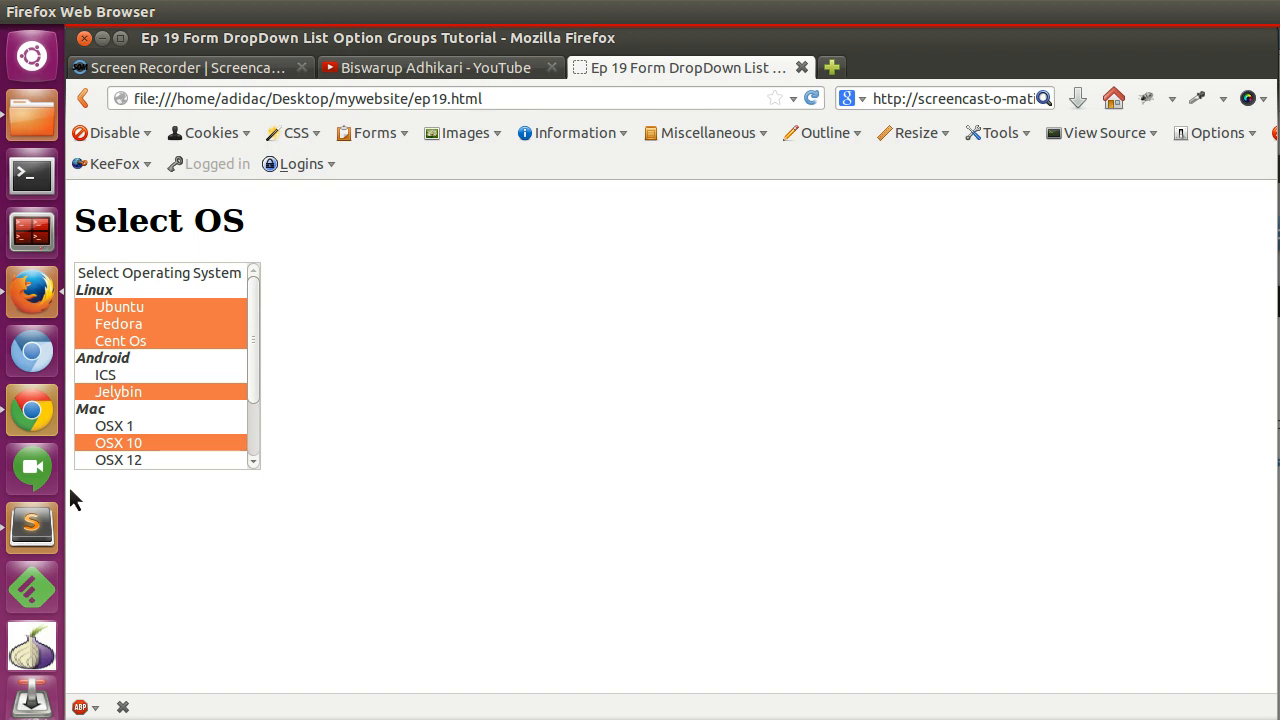
Save a copy of the Select OS page as ep20.html and select the dropdown list markup.
{"action": "left_click", "coordinate": [32, 527]}
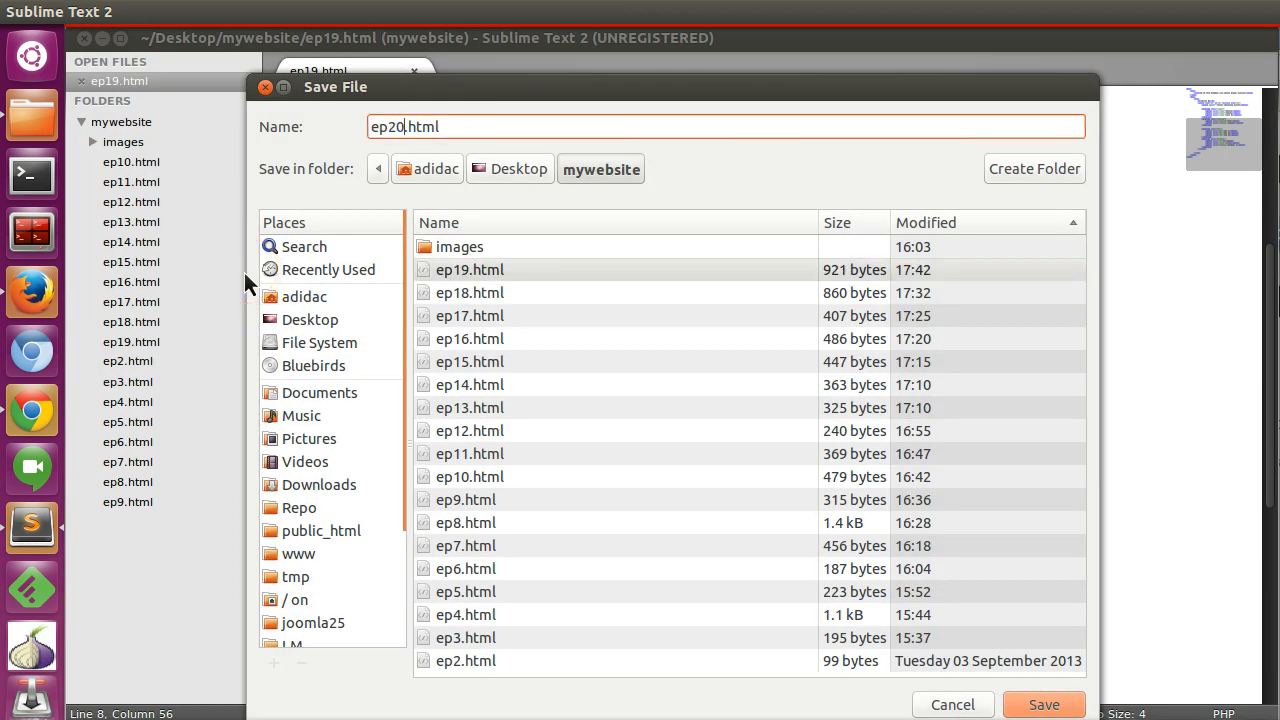
{"action": "left_click", "coordinate": [1043, 704]}
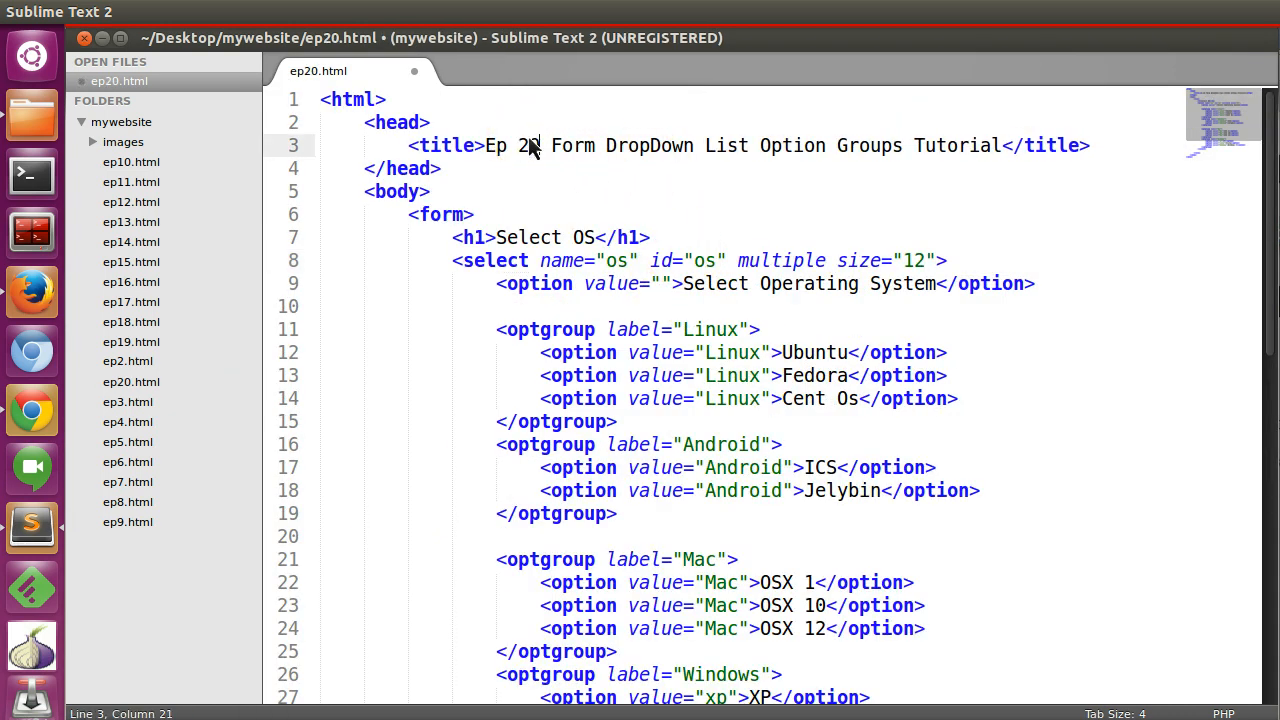
{"action": "left_click_drag", "start_coordinate": [605, 145], "coordinate": [905, 145]}
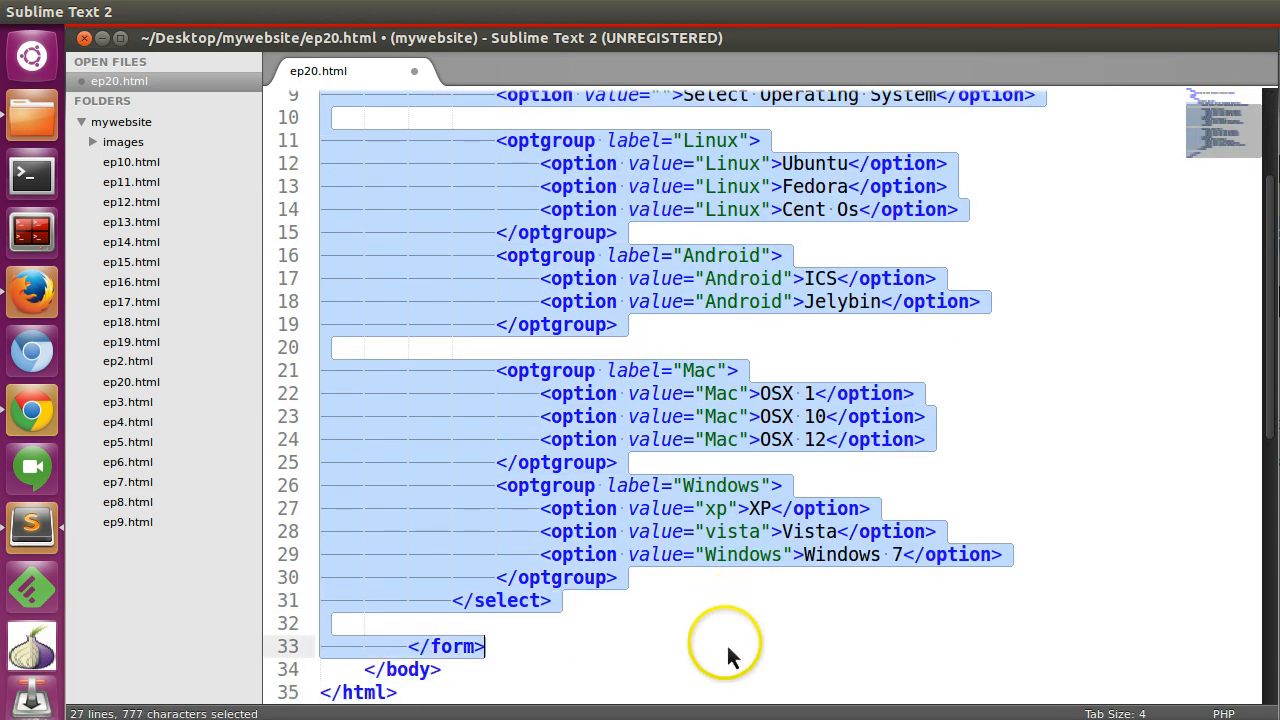
Delete the dropdown markup and change the heading from Send Email to Create Post.
{"action": "key", "text": "Delete"}
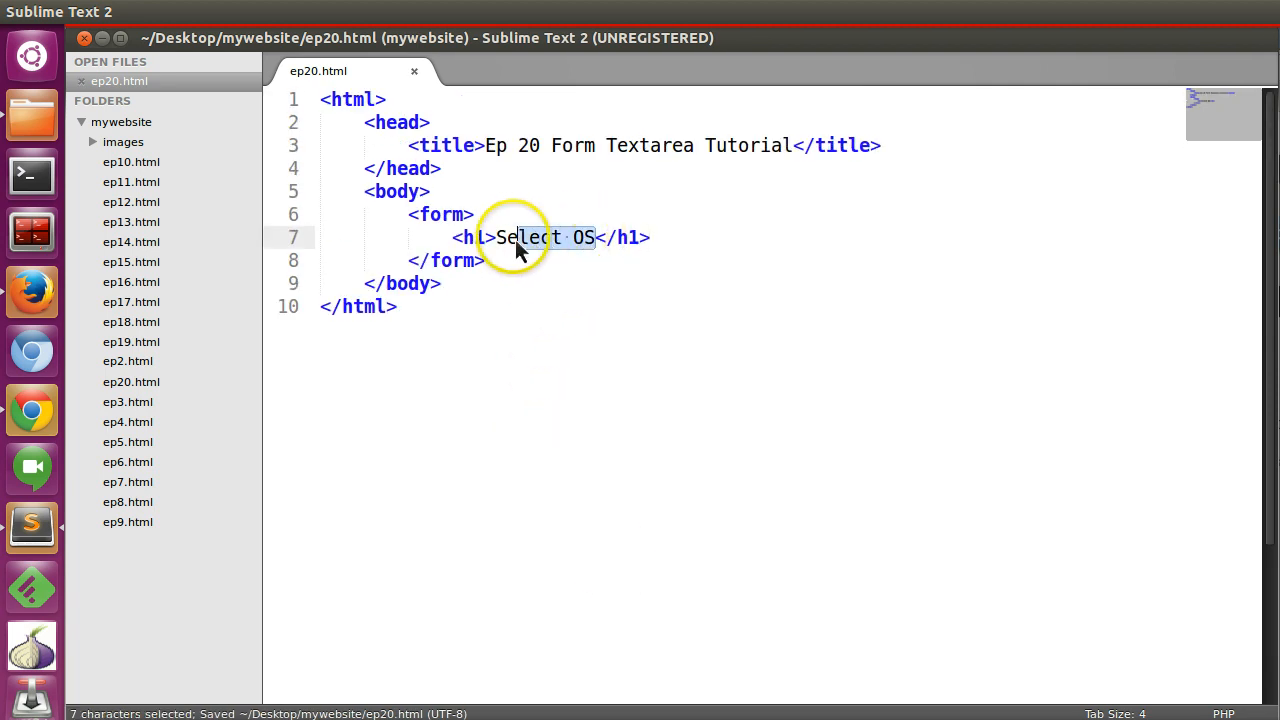
{"action": "type", "text": "Send"}
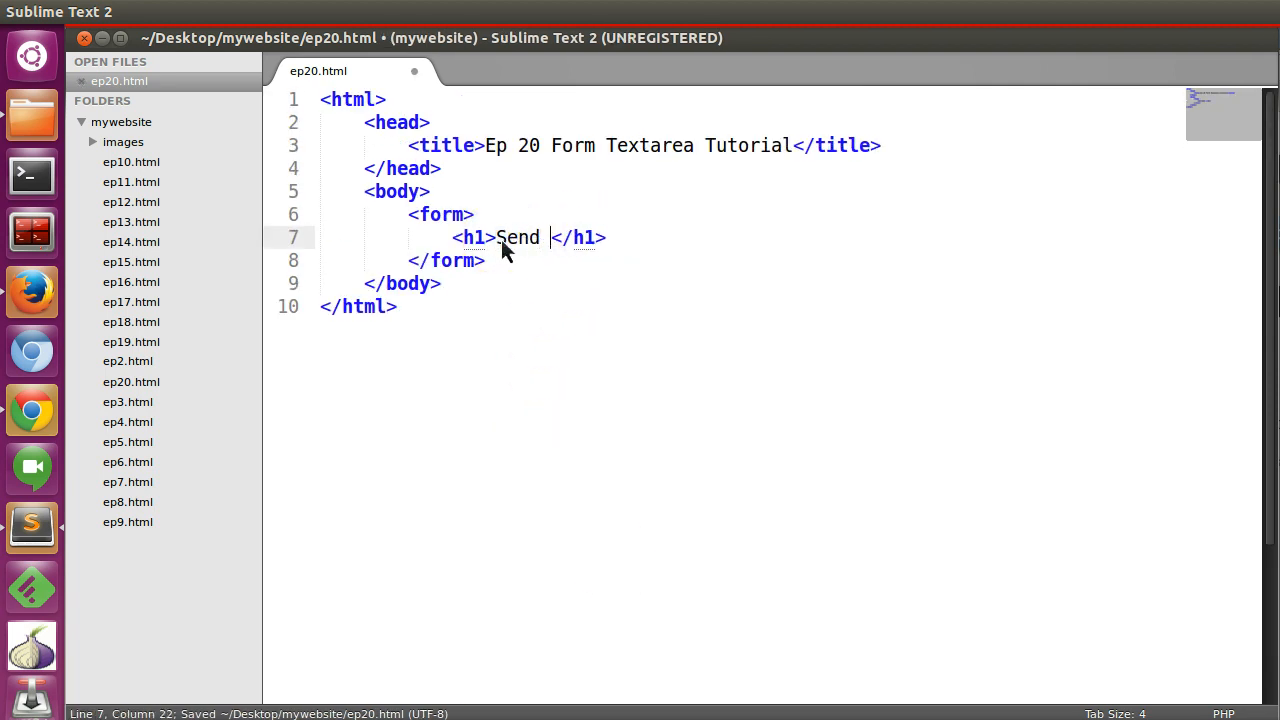
{"action": "type", "text": "Email"}
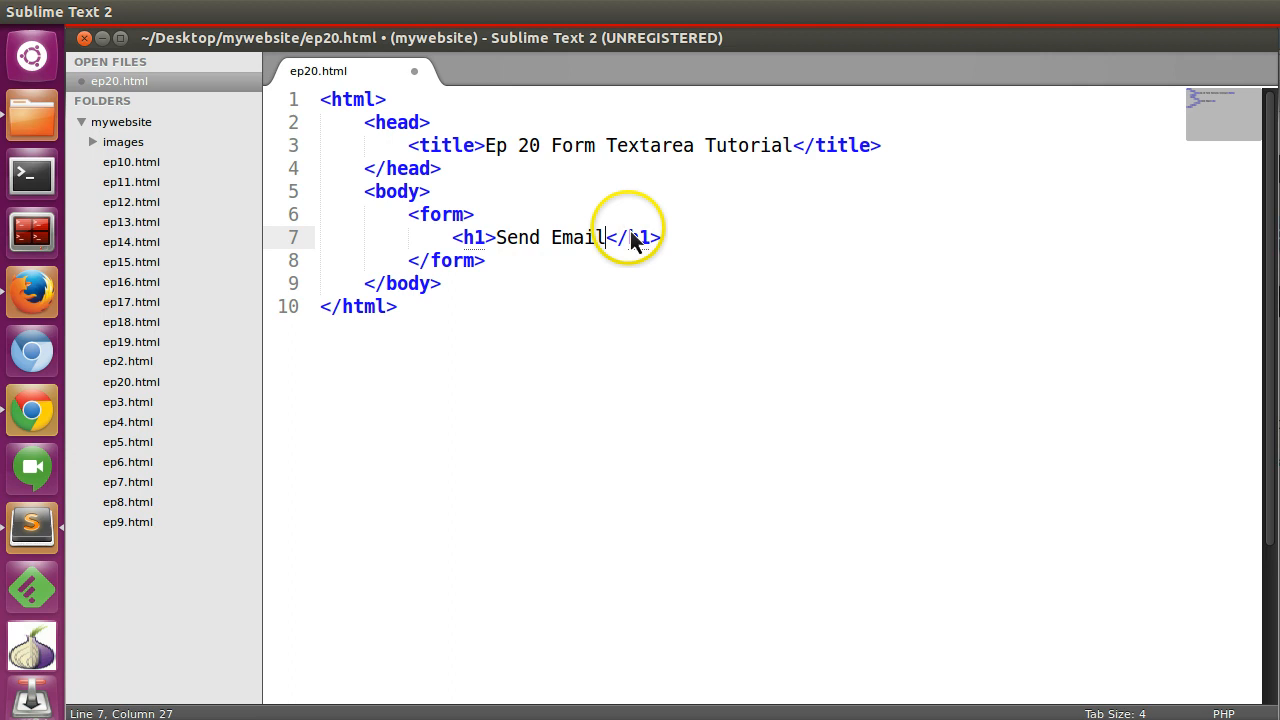
{"action": "left_click_drag", "start_coordinate": [606, 237], "coordinate": [495, 237]}
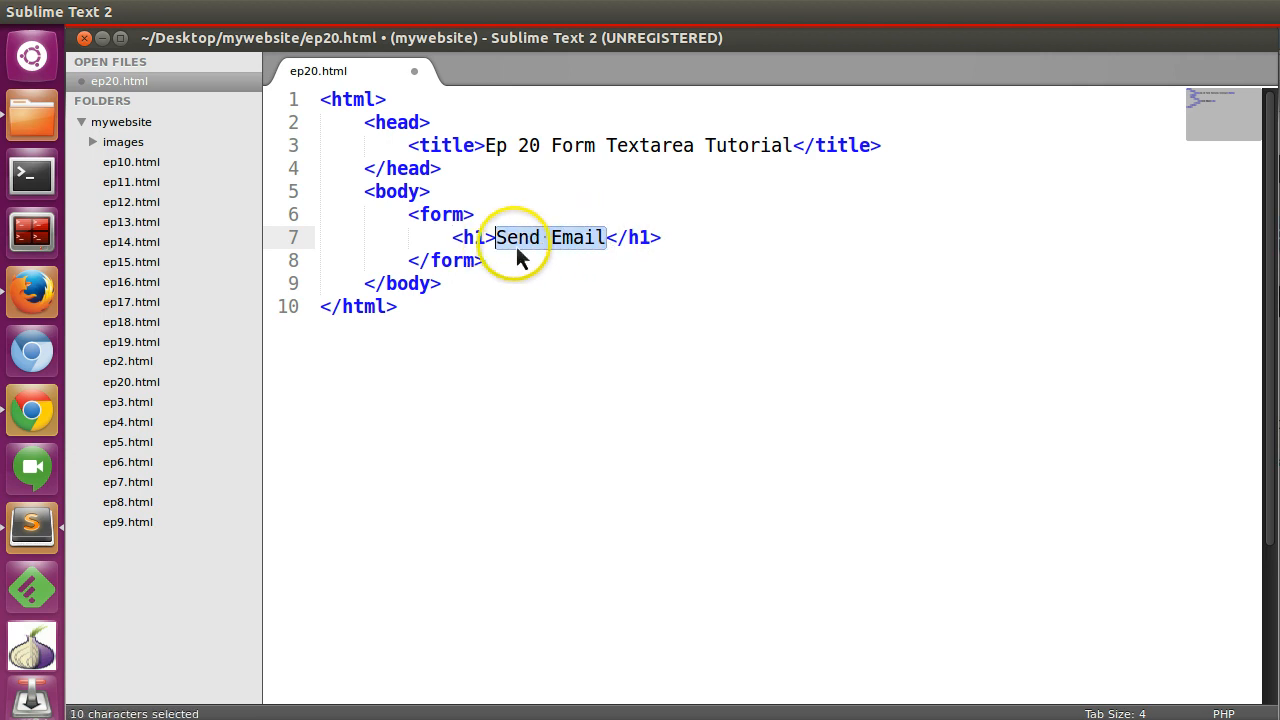
{"action": "type", "text": "Create"}
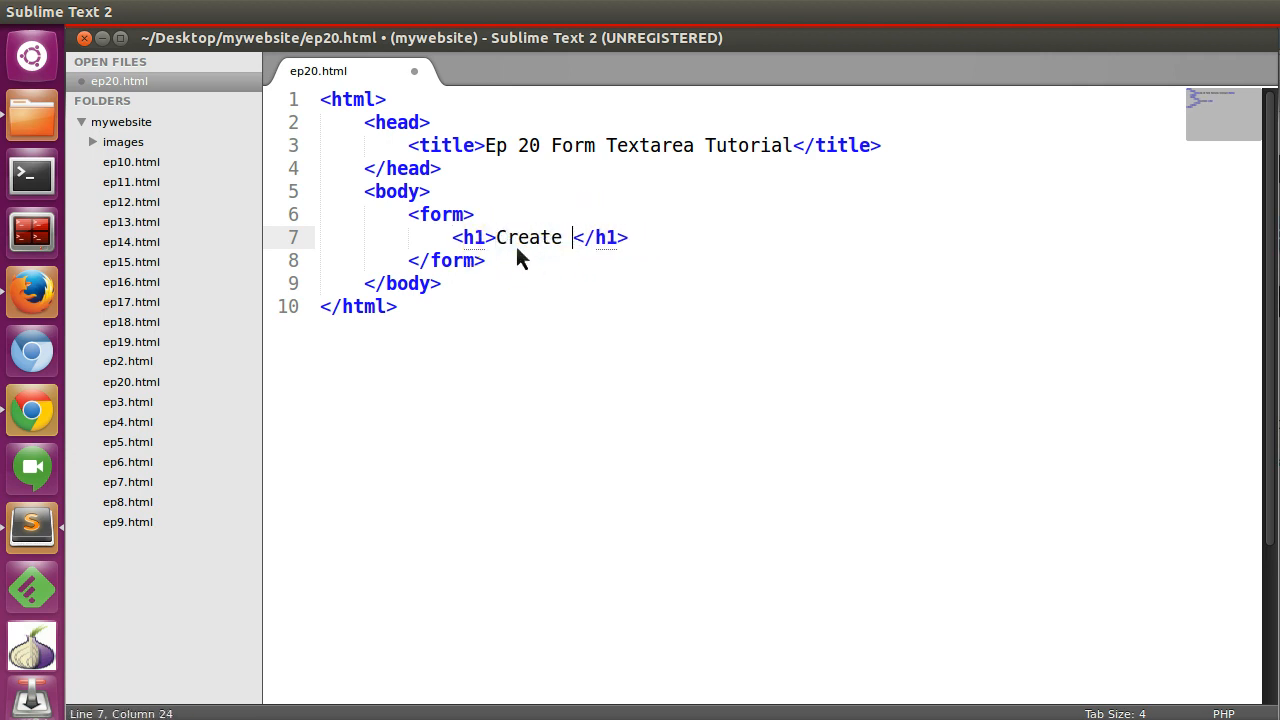
{"action": "type", "text": "Posts"}
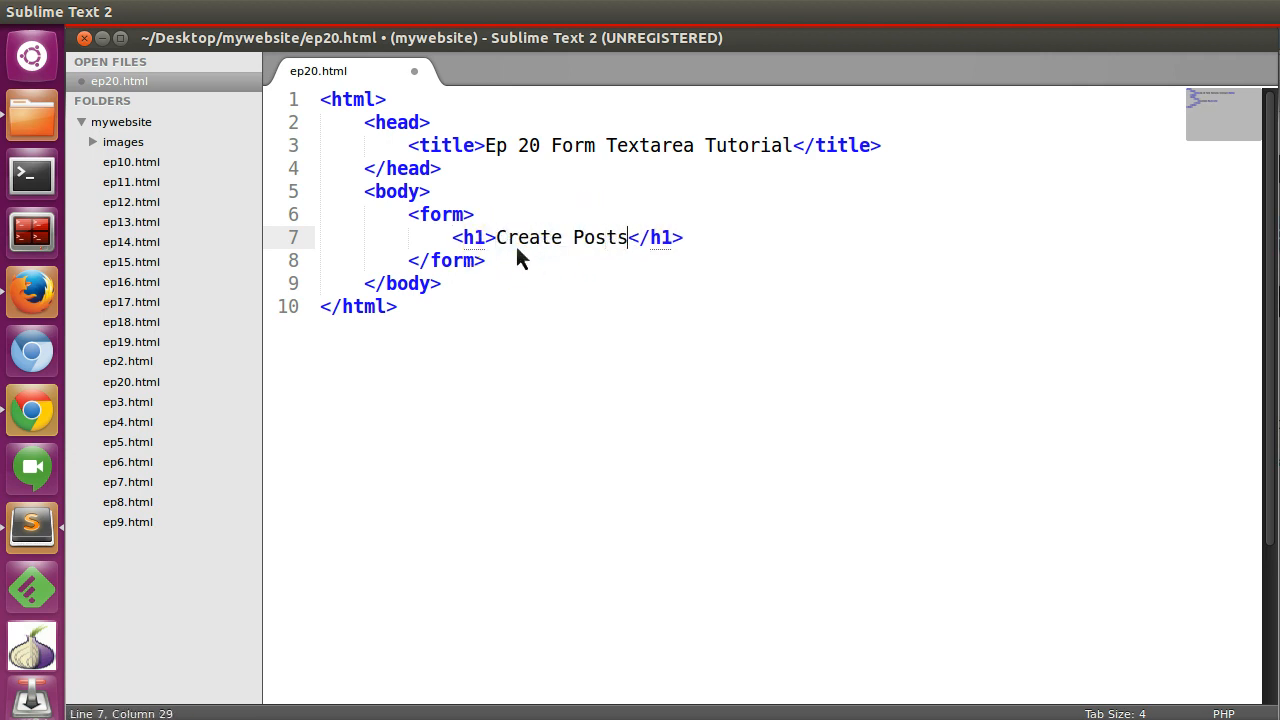
{"action": "key", "text": "BackSpace"}
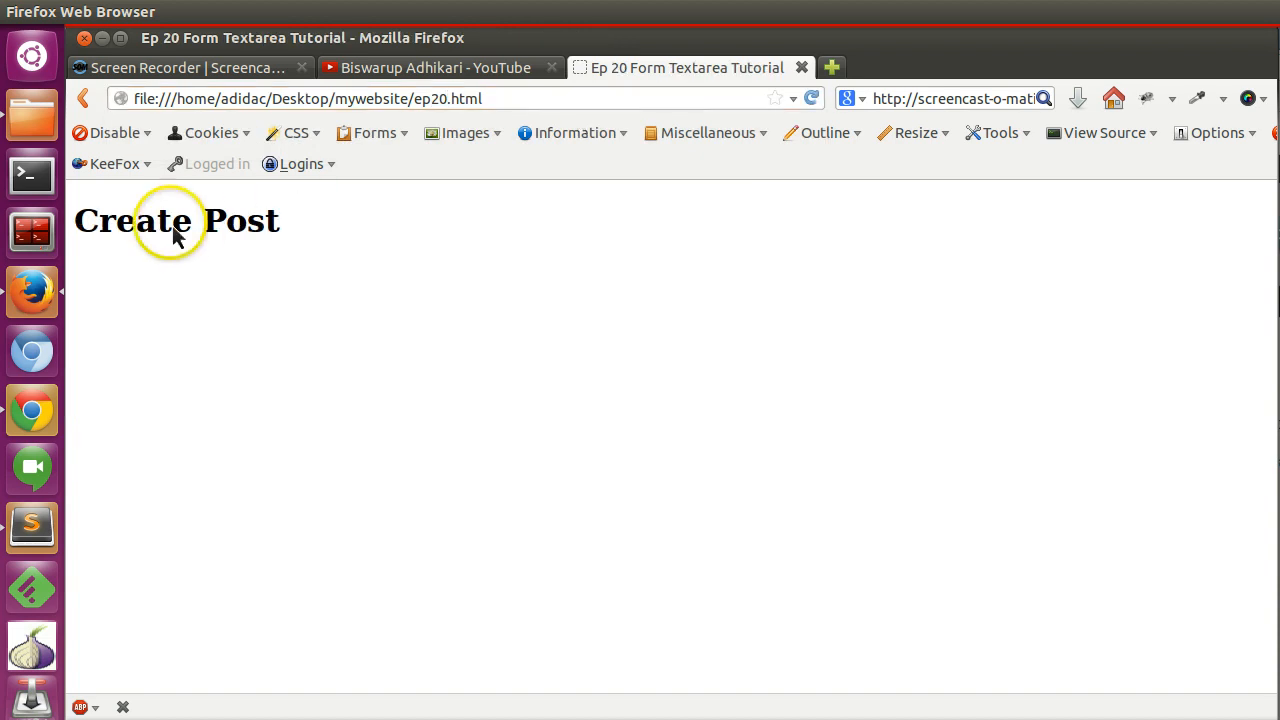
{"action": "left_click", "coordinate": [32, 527]}
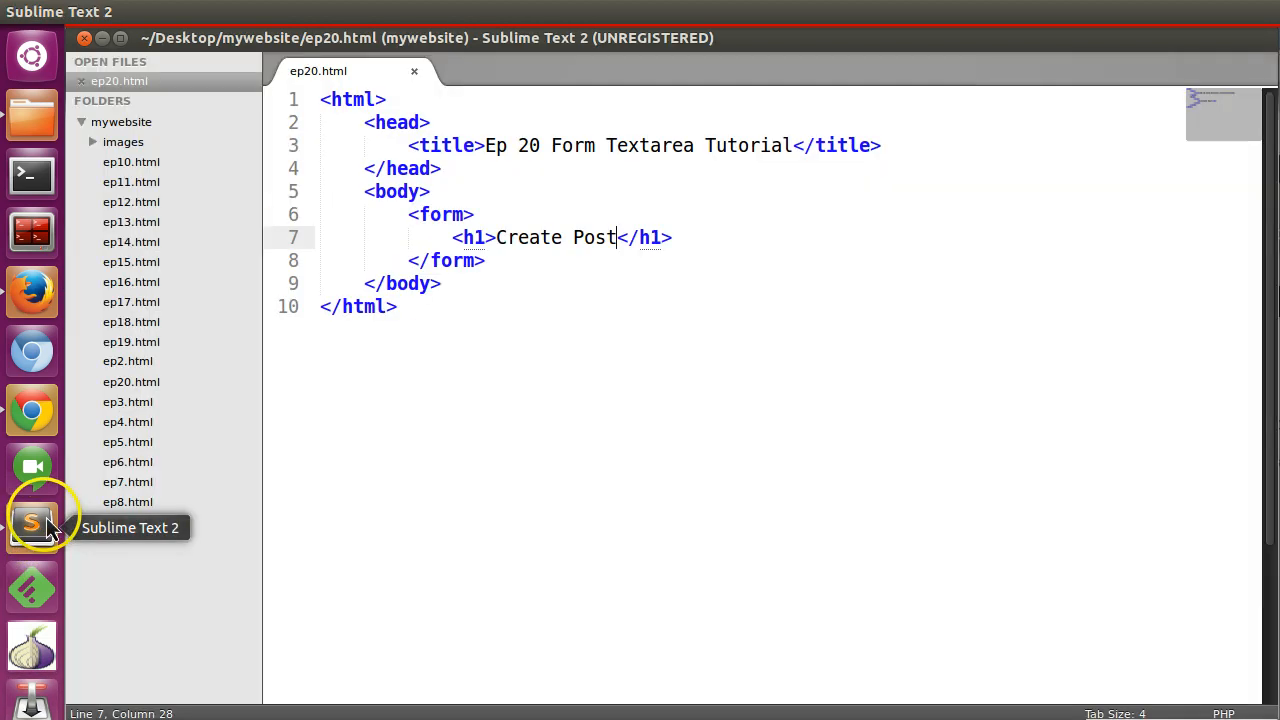
Add a label reading Post Title on a new line after the heading.
{"action": "key", "text": "Return"}
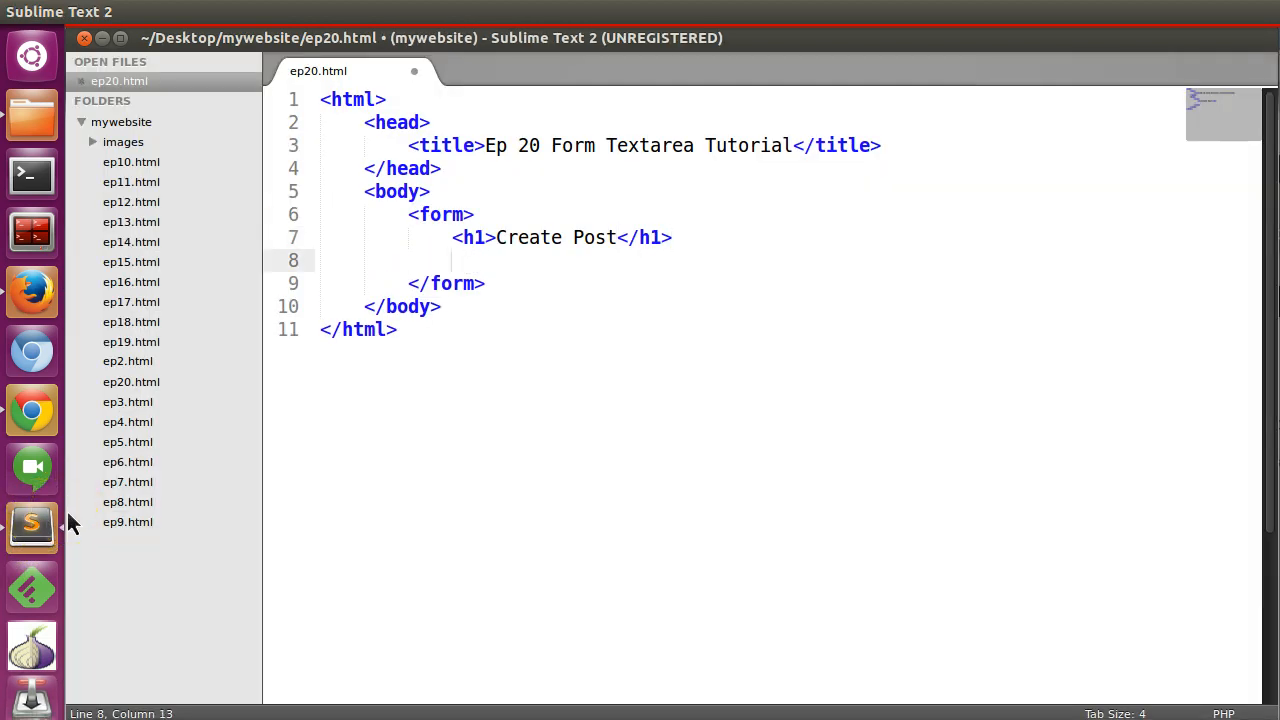
{"action": "type", "text": "label for=\"title\"></label>"}
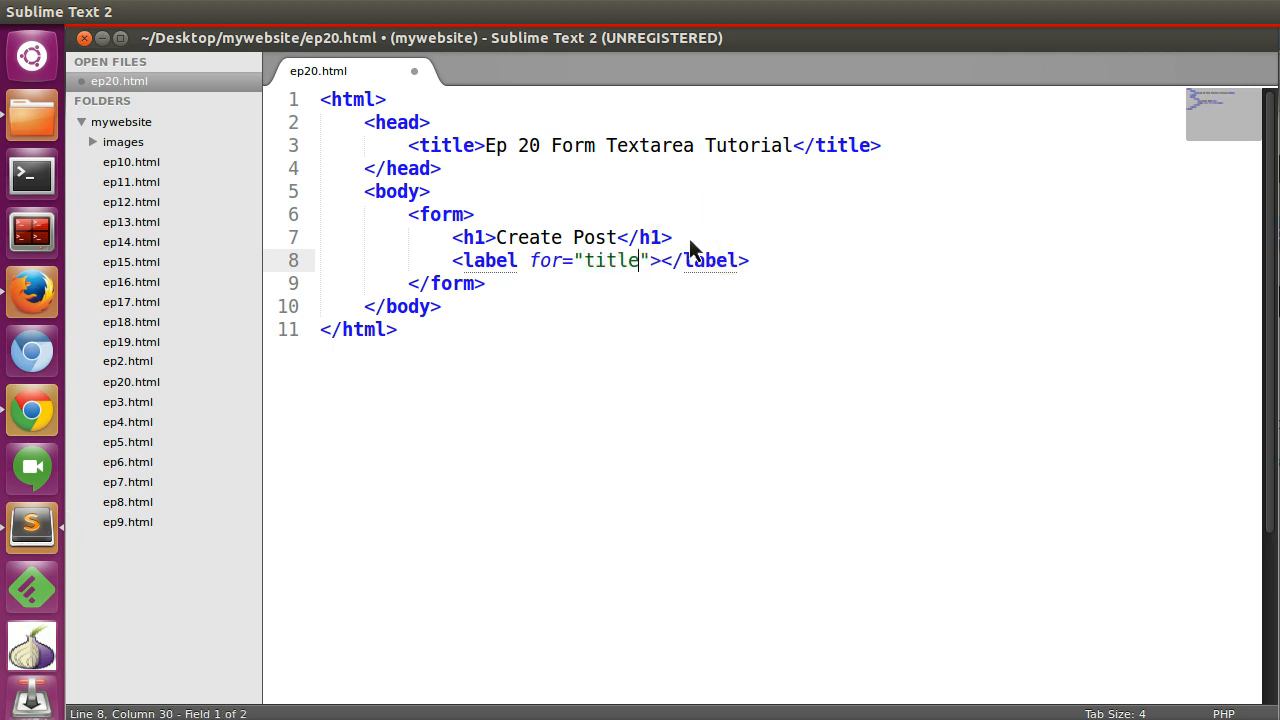
{"action": "type", "text": "Po"}
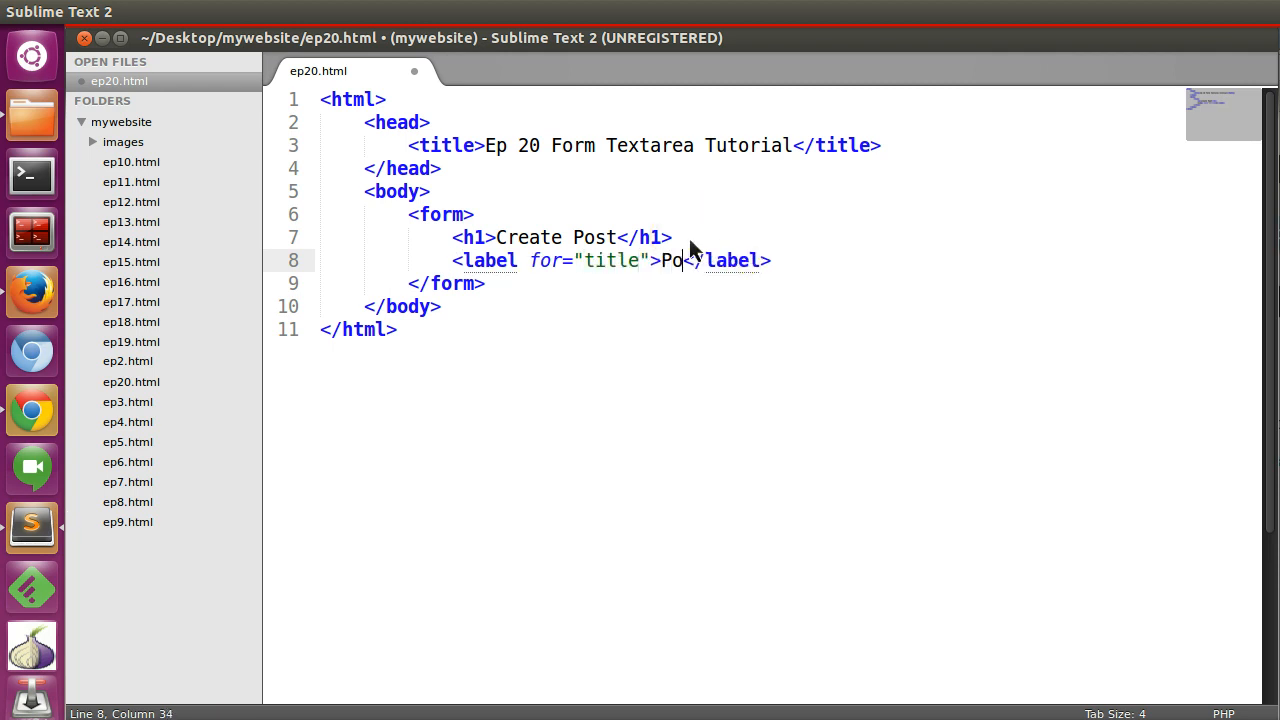
{"action": "type", "text": "st Title"}
{"action": "type", "text": "<input>"}
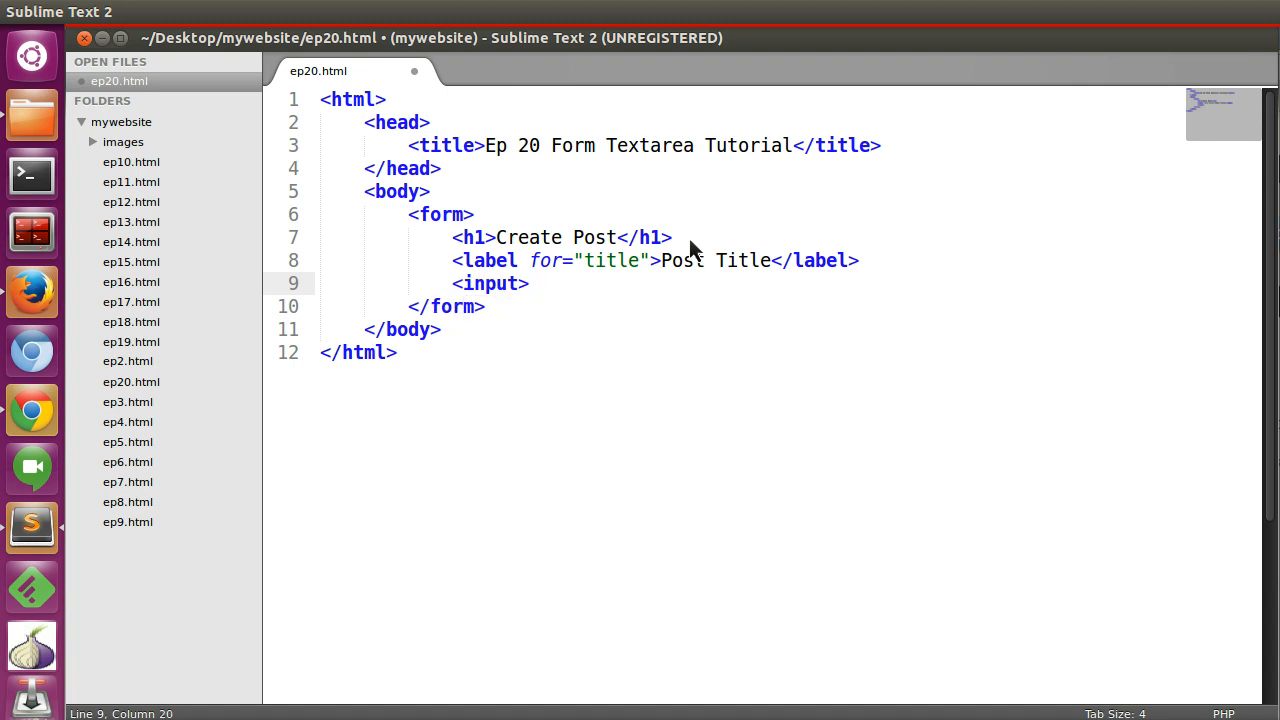
Add a text input named title with id title after the label.
{"action": "type", "text": "type=\"\""}
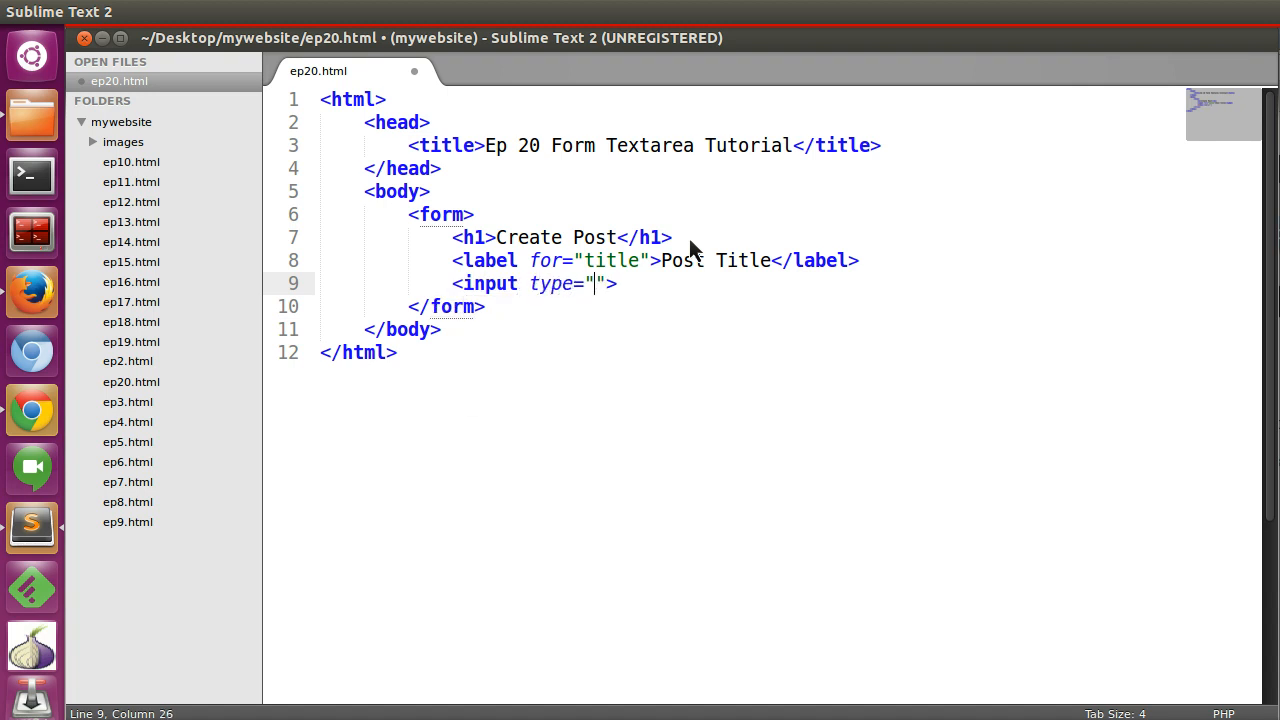
{"action": "type", "text": "text"}
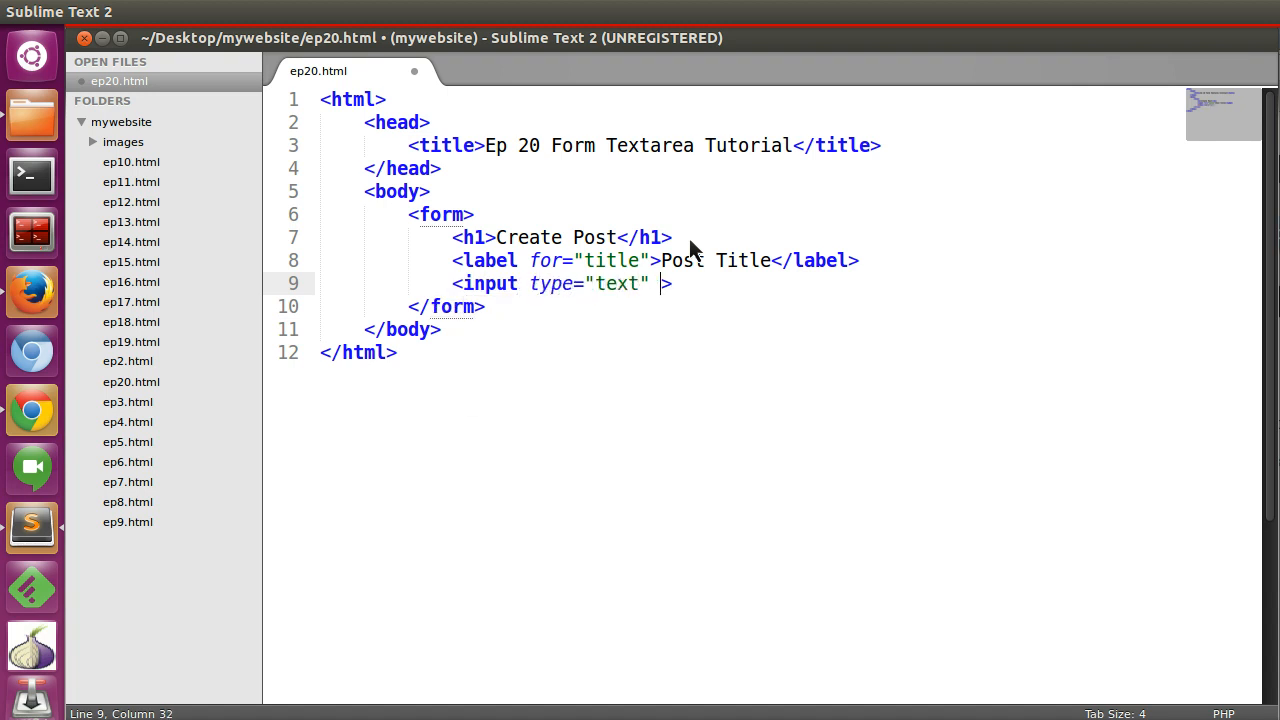
{"action": "type", "text": "name=\"\""}
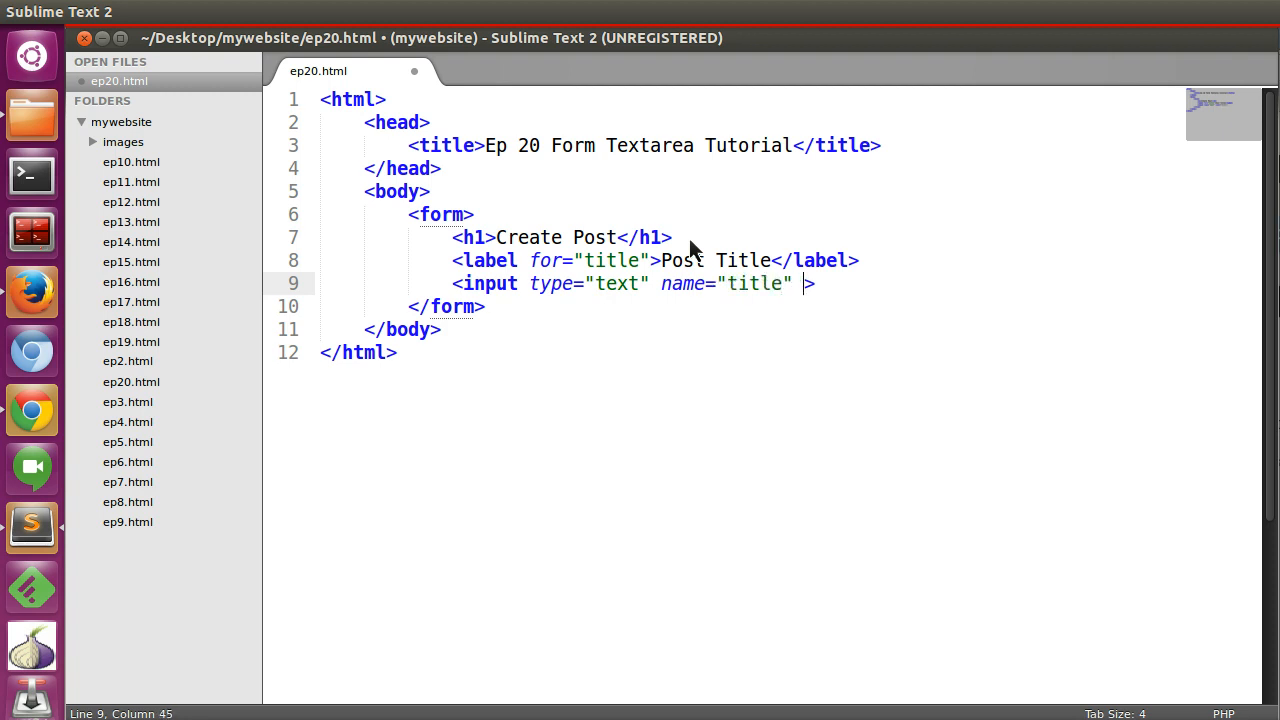
{"action": "type", "text": "id=\"title\""}
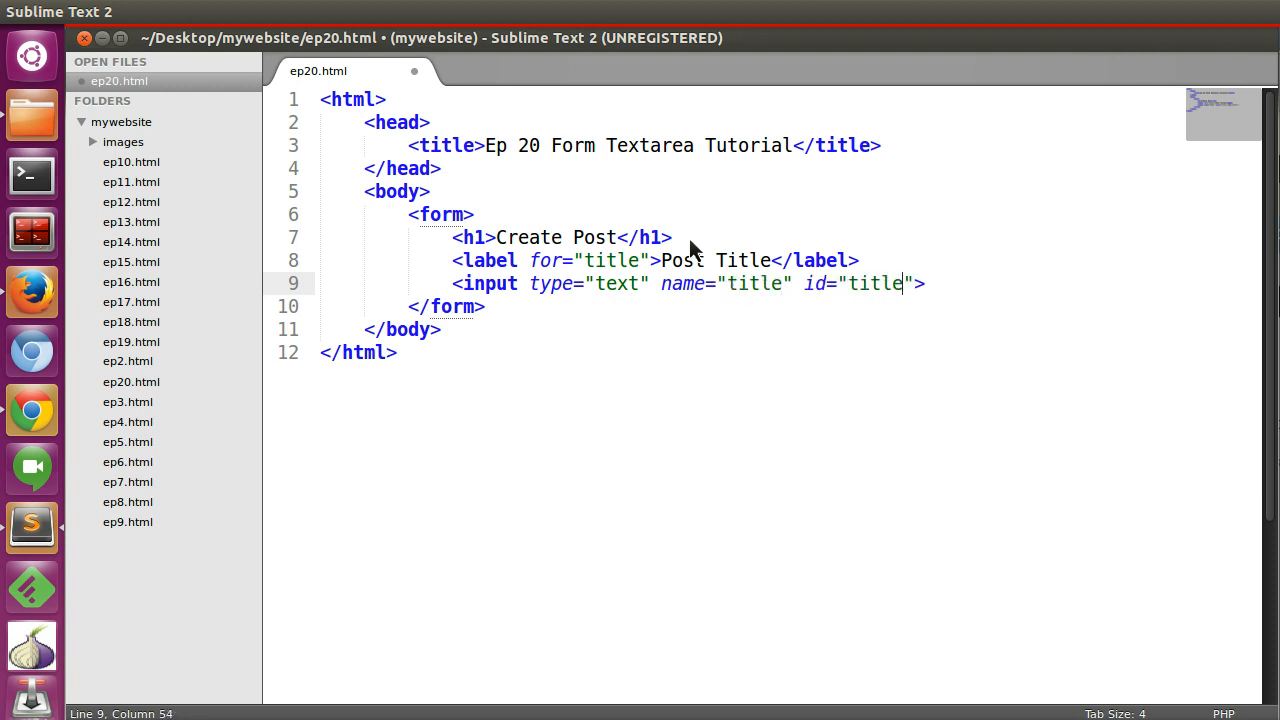
{"action": "type", "text": "/0"}
{"action": "type", "text": "<label for=\"\"></label>"}
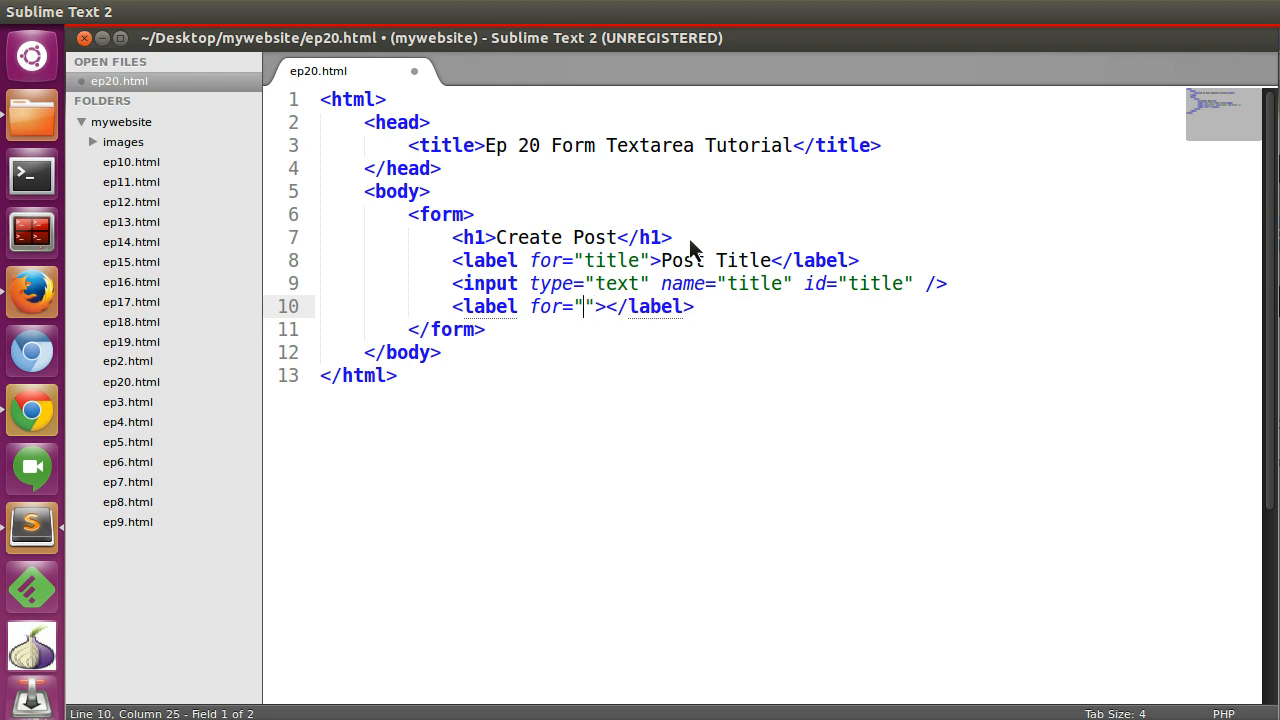
Add a Body label for body and begin a textarea tag beneath it.
{"action": "type", "text": "body"}
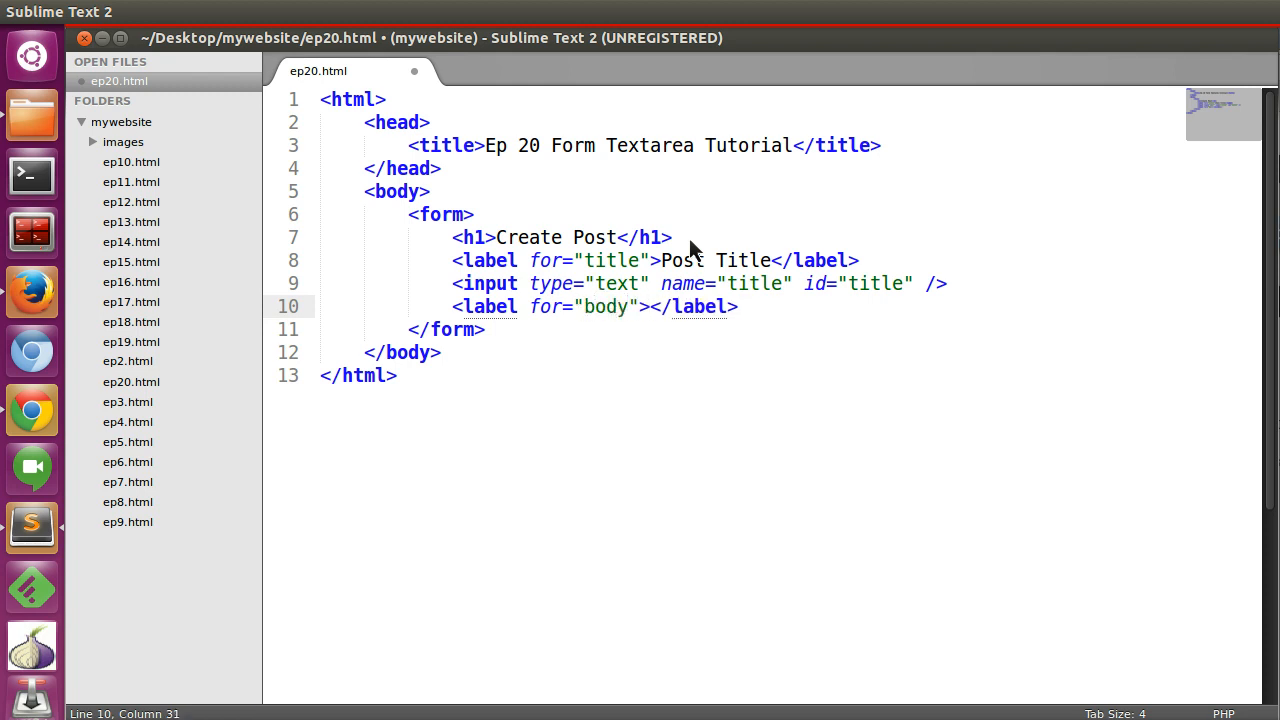
{"action": "type", "text": "Body"}
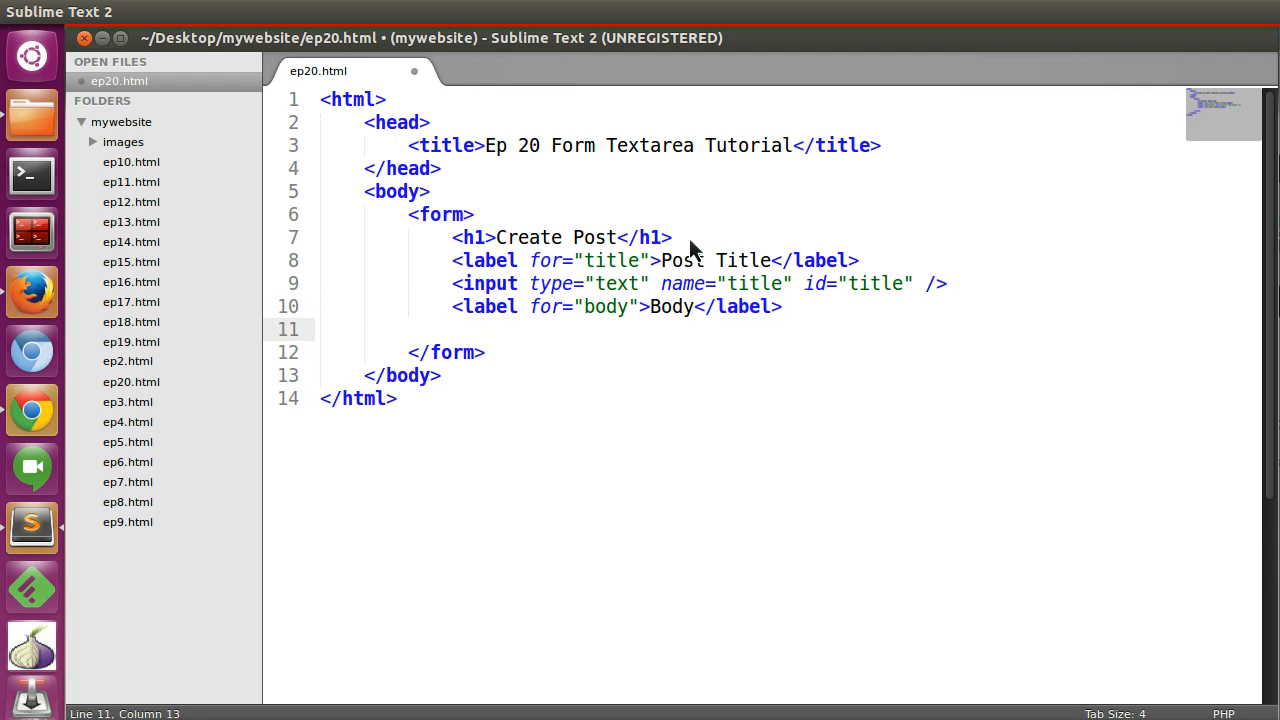
{"action": "type", "text": "textarea"}
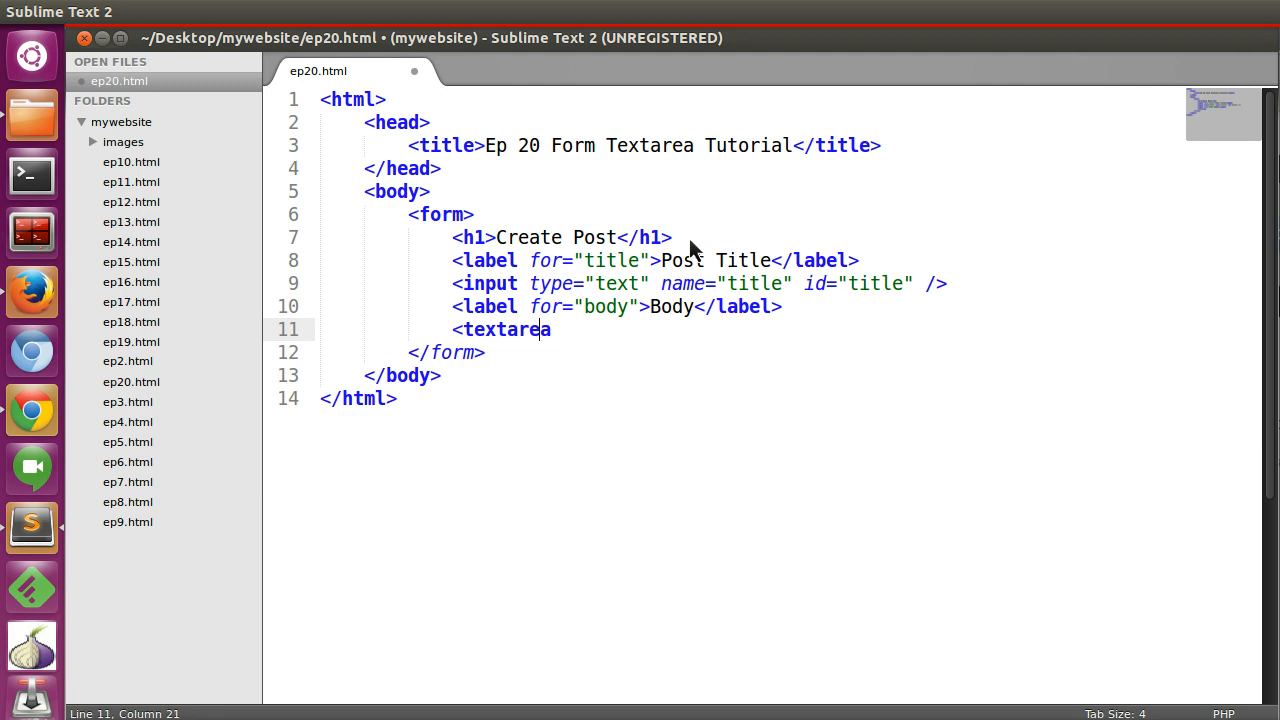
{"action": "type", "text": "</textarea"}
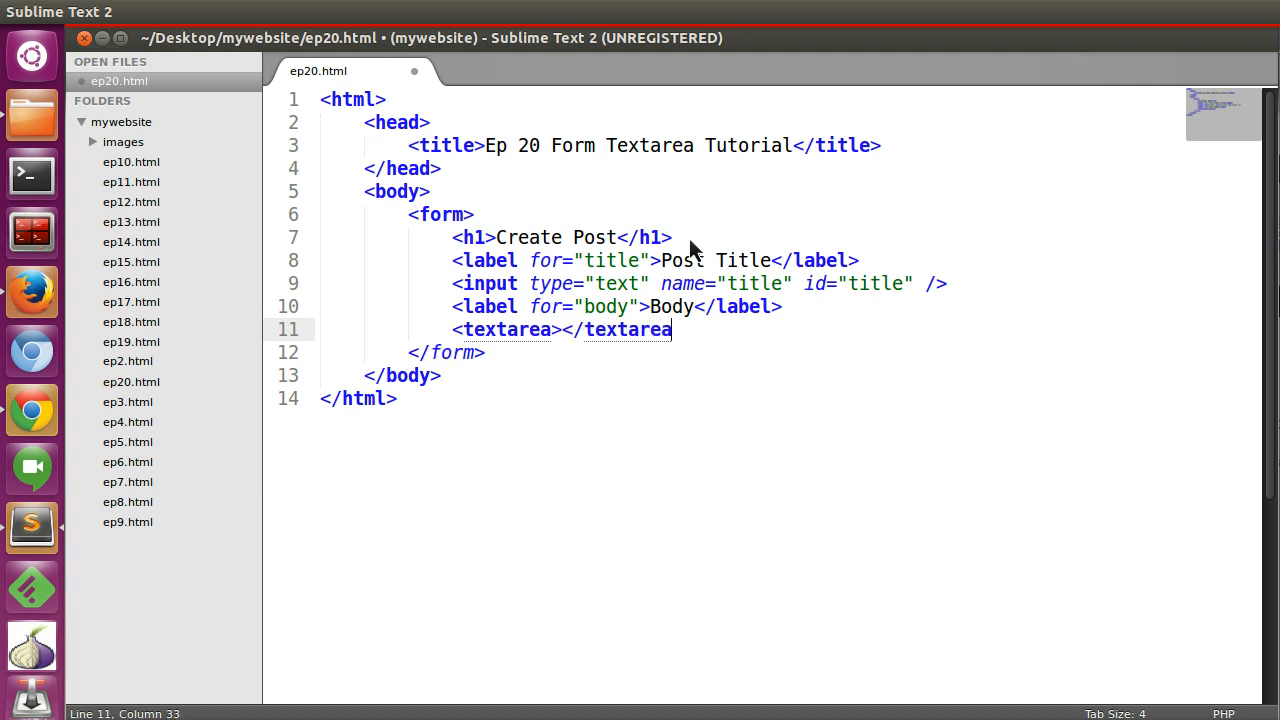
Save ep20.html, check the single-line field layout in Firefox, and return to the code.
{"action": "key", "text": "ctrl+s"}
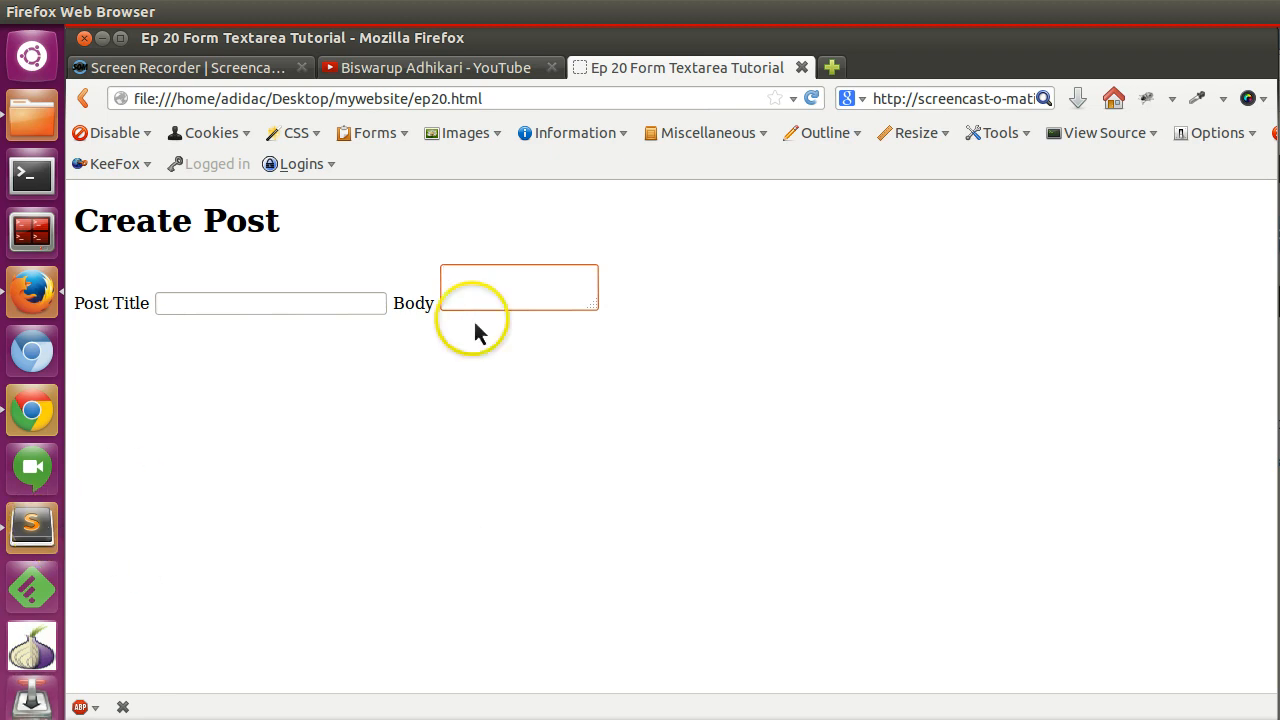
{"action": "mouse_move", "coordinate": [570, 325]}
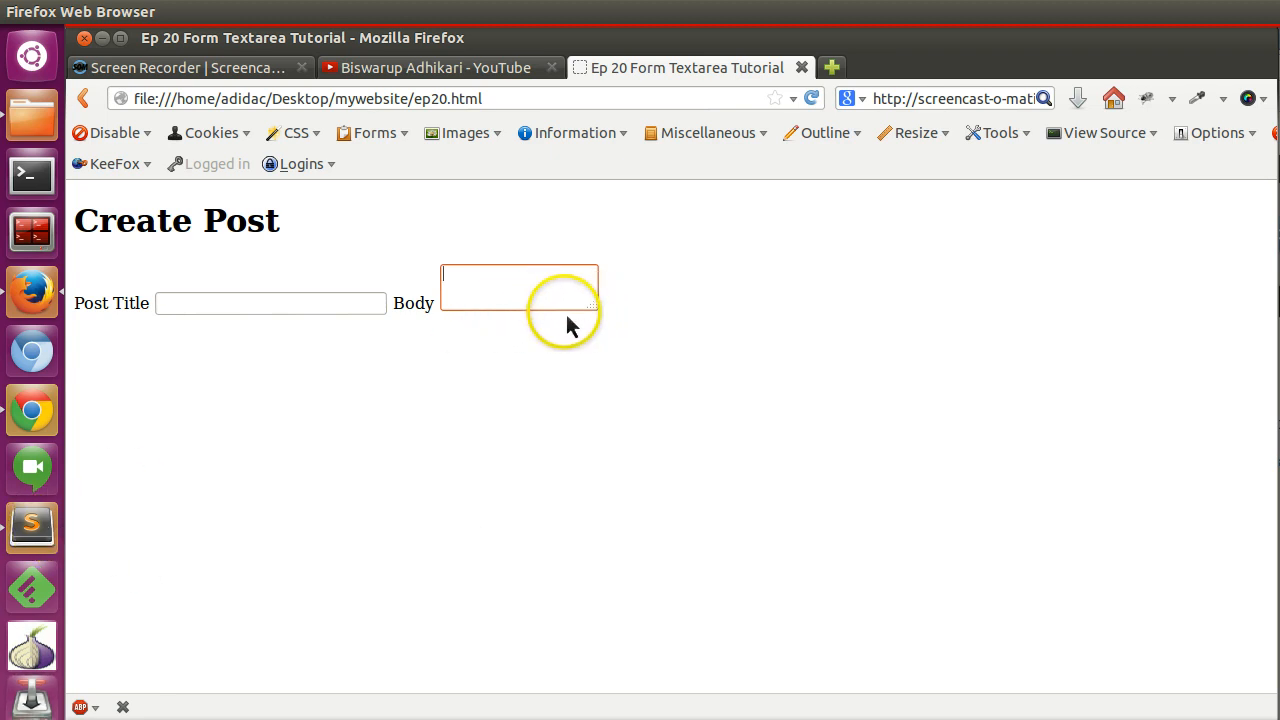
{"action": "left_click", "coordinate": [32, 527]}
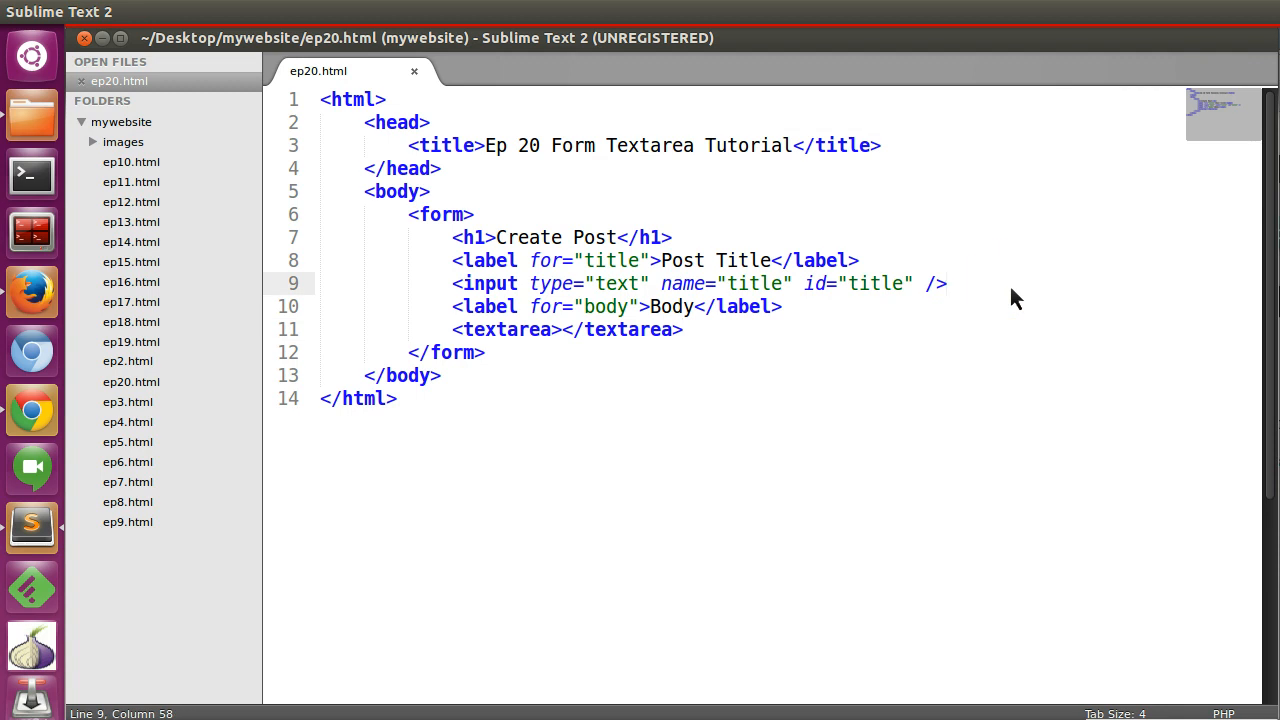
Insert <br> line breaks after the Post Title label, its input and the Body label.
{"action": "type", "text": "<br>"}
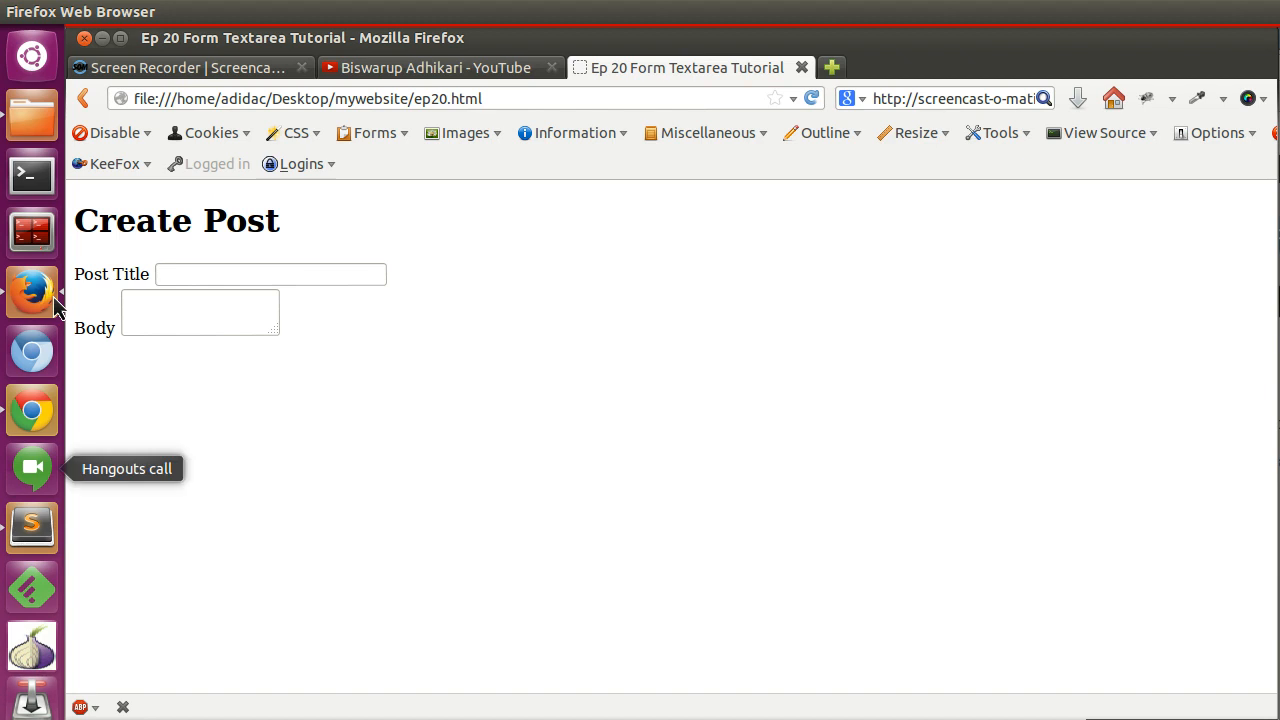
{"action": "left_click", "coordinate": [32, 527]}
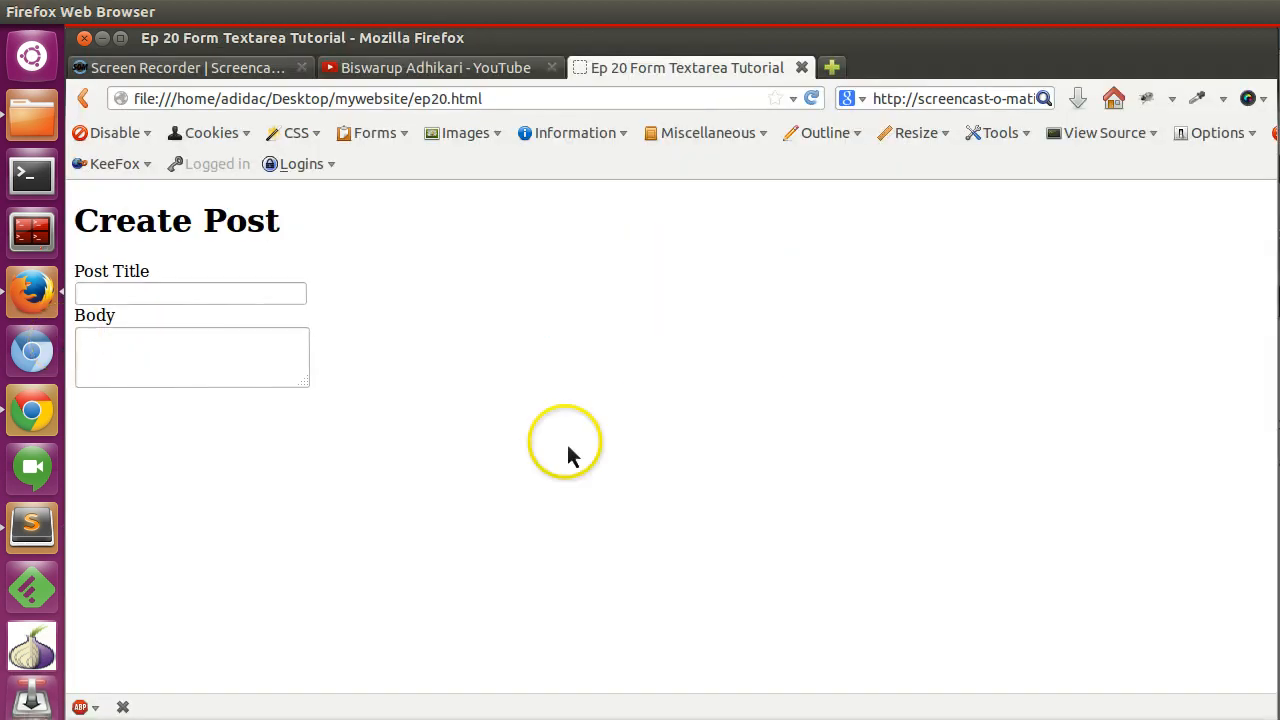
{"action": "left_click", "coordinate": [32, 527]}
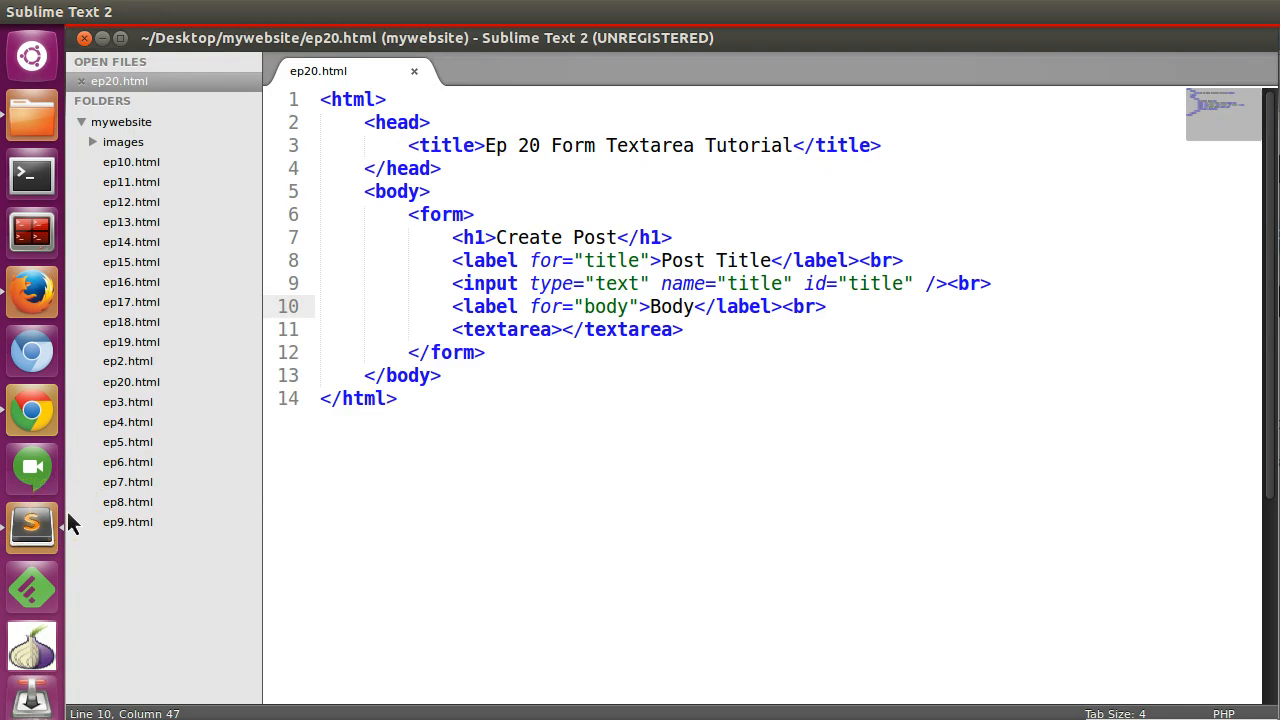
Give the textarea rows 12 and cols 60, and the title input size 45.
{"action": "type", "text": "row"}
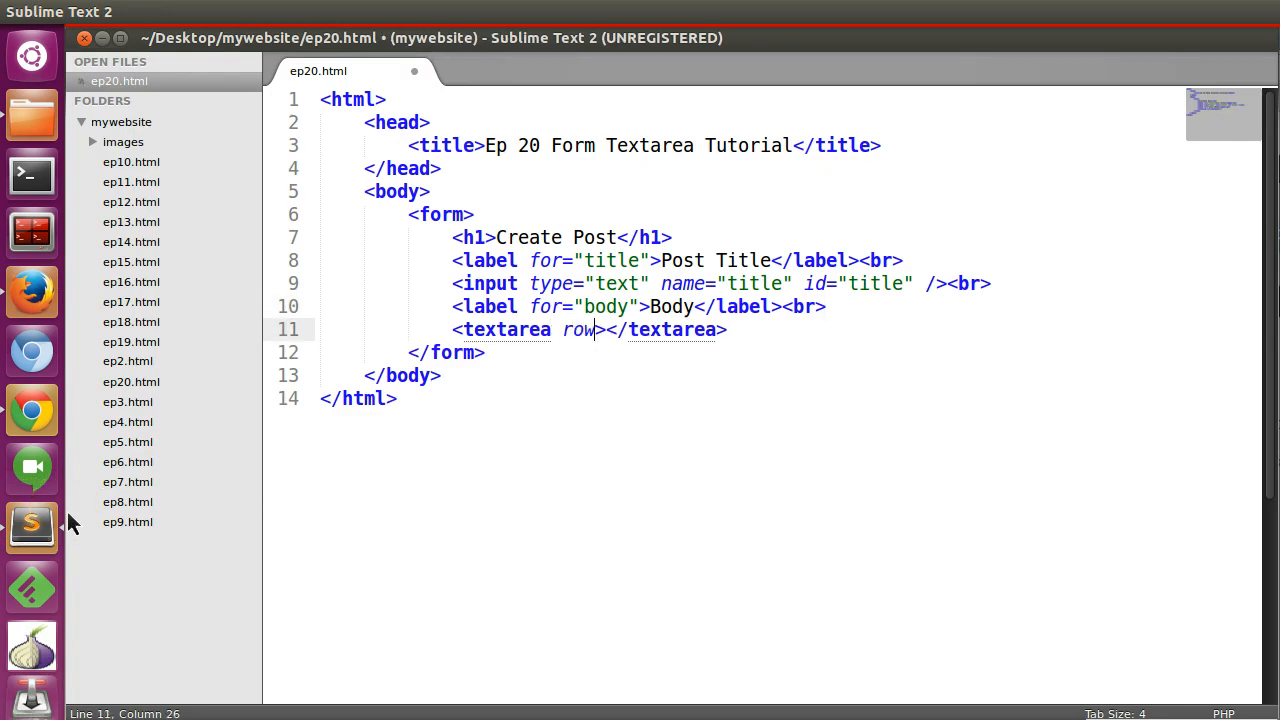
{"action": "type", "text": "s="}
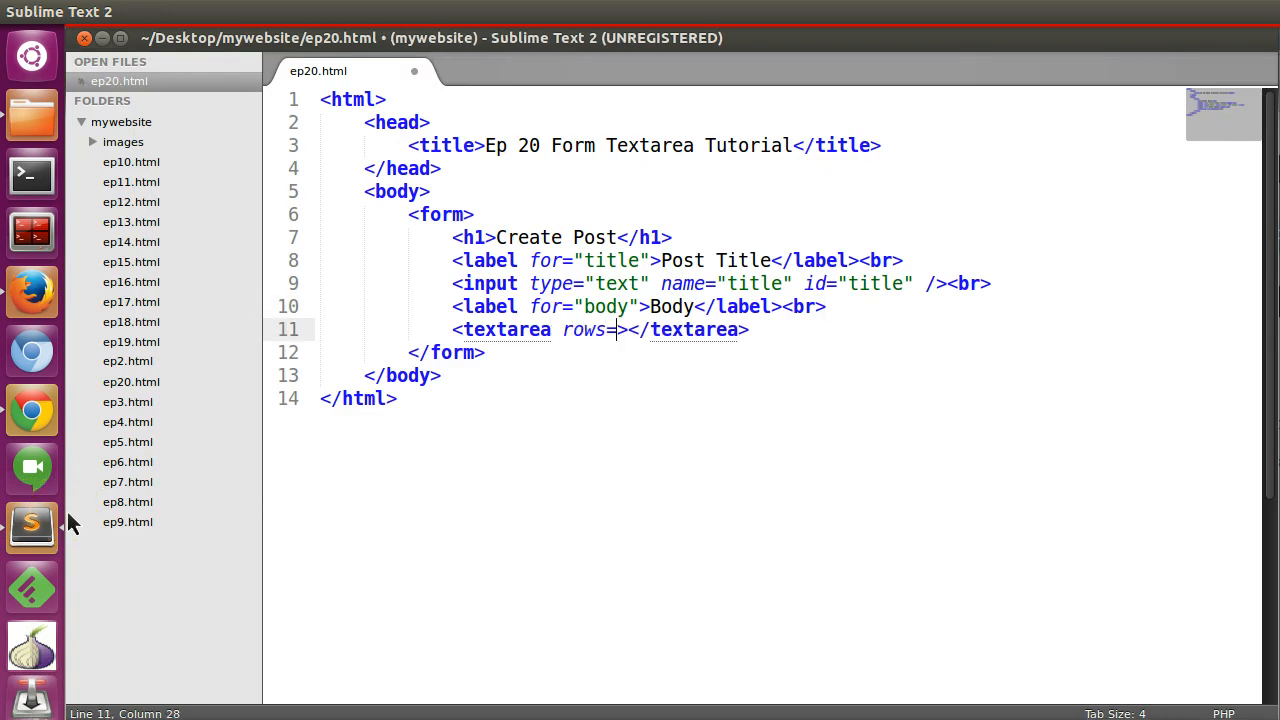
{"action": "type", "text": "\""}
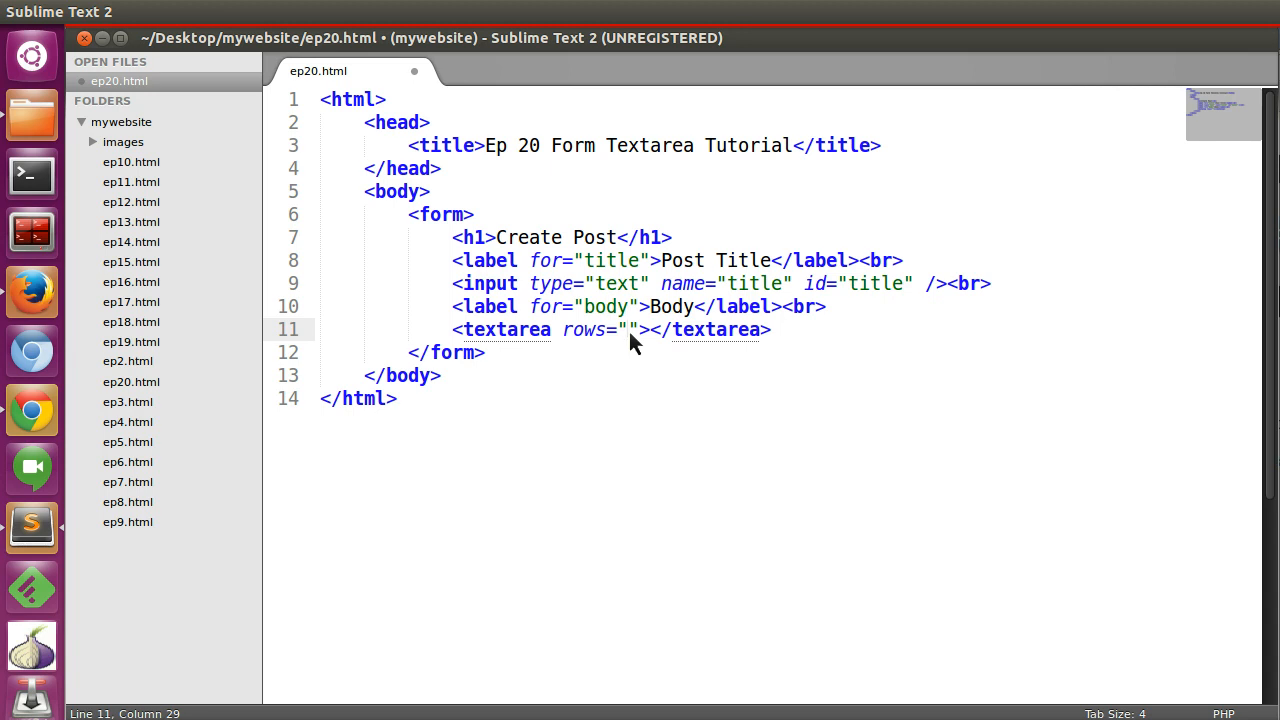
{"action": "type", "text": "12"}
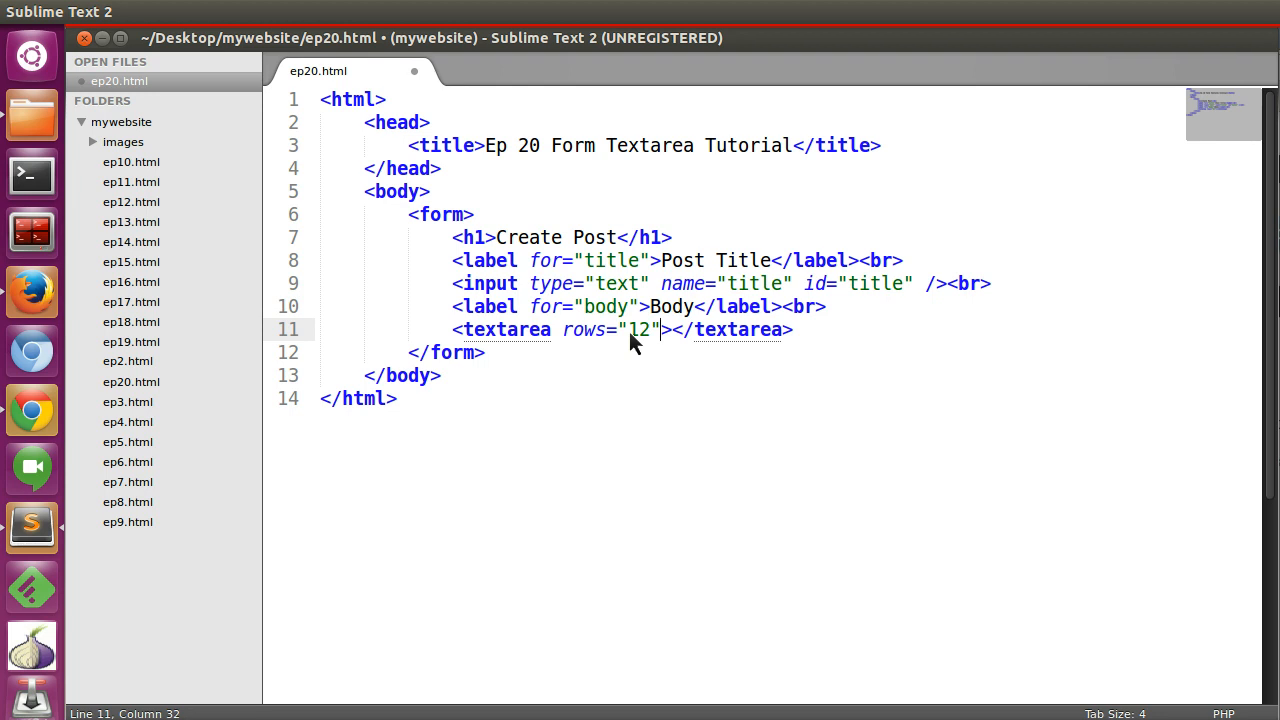
{"action": "type", "text": "cols=\"\""}
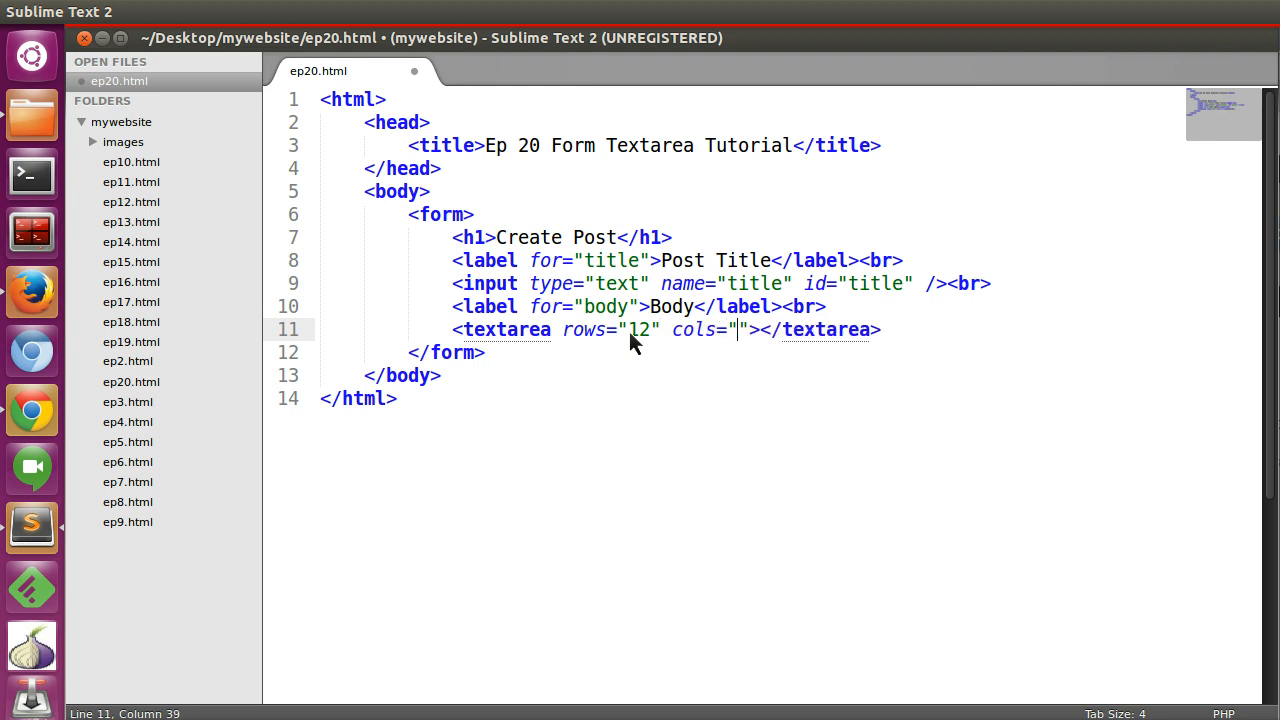
{"action": "type", "text": "30"}
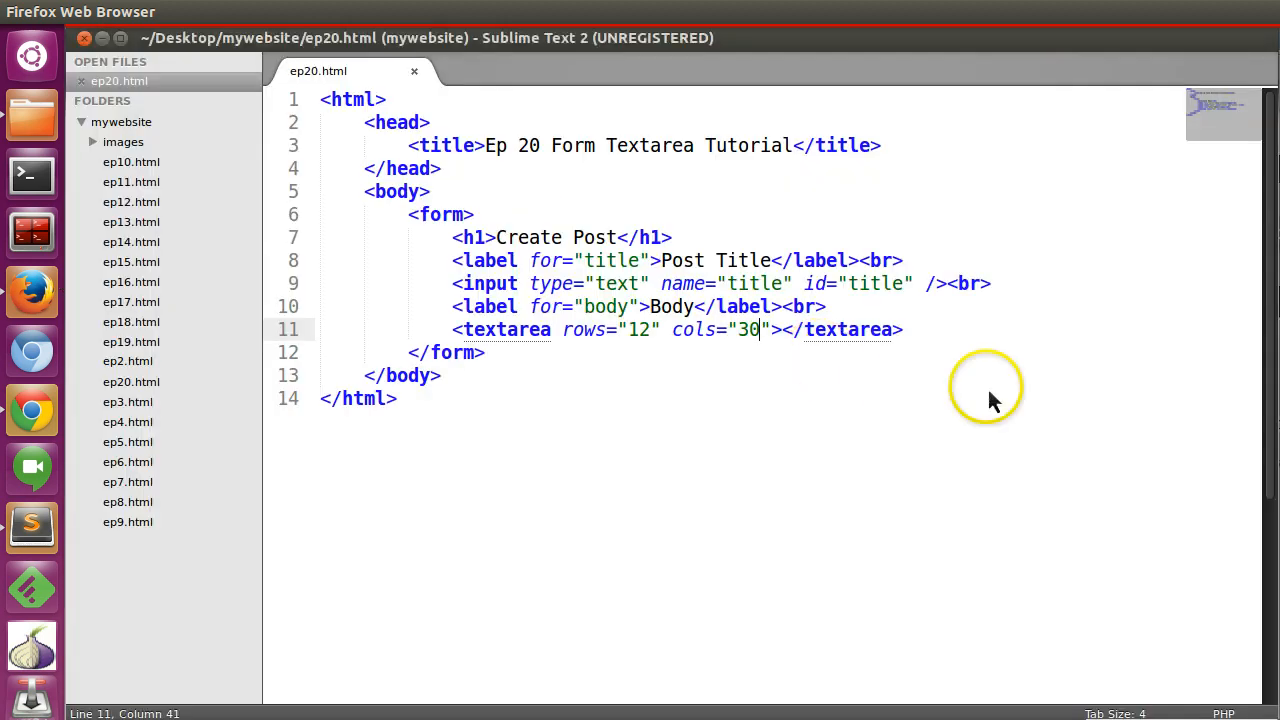
{"action": "type", "text": "60"}
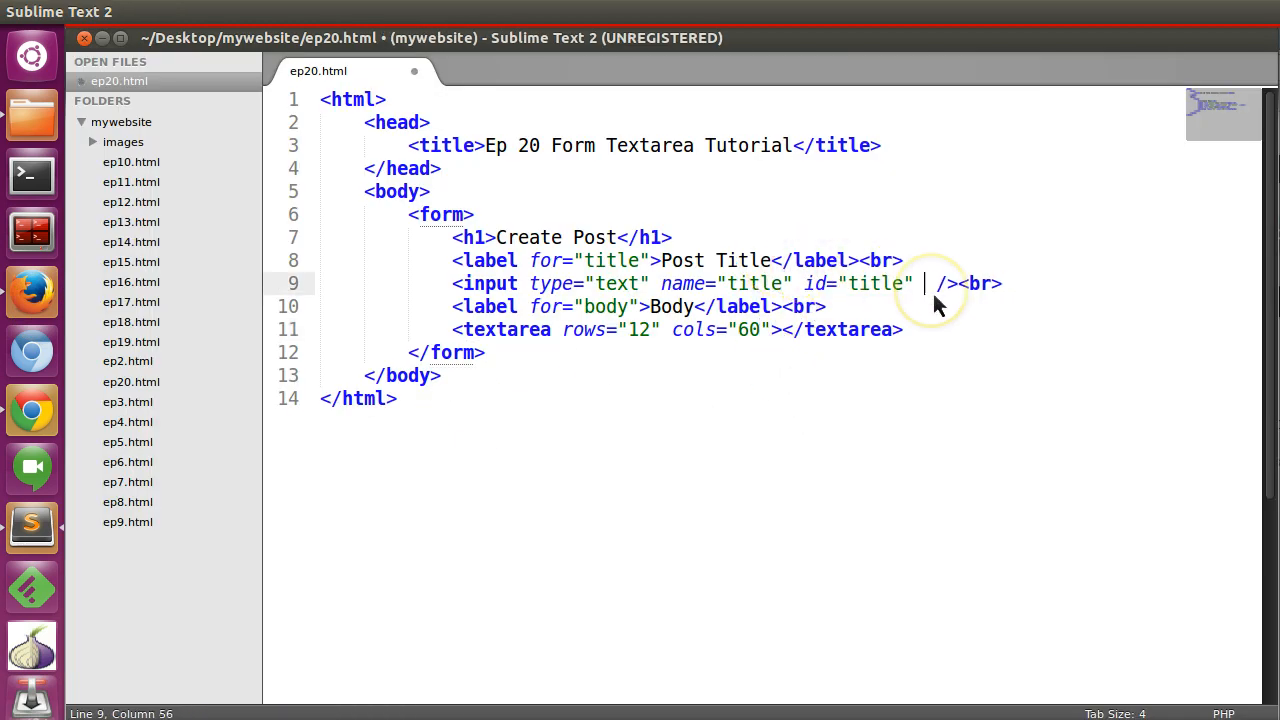
{"action": "type", "text": "size=\"\""}
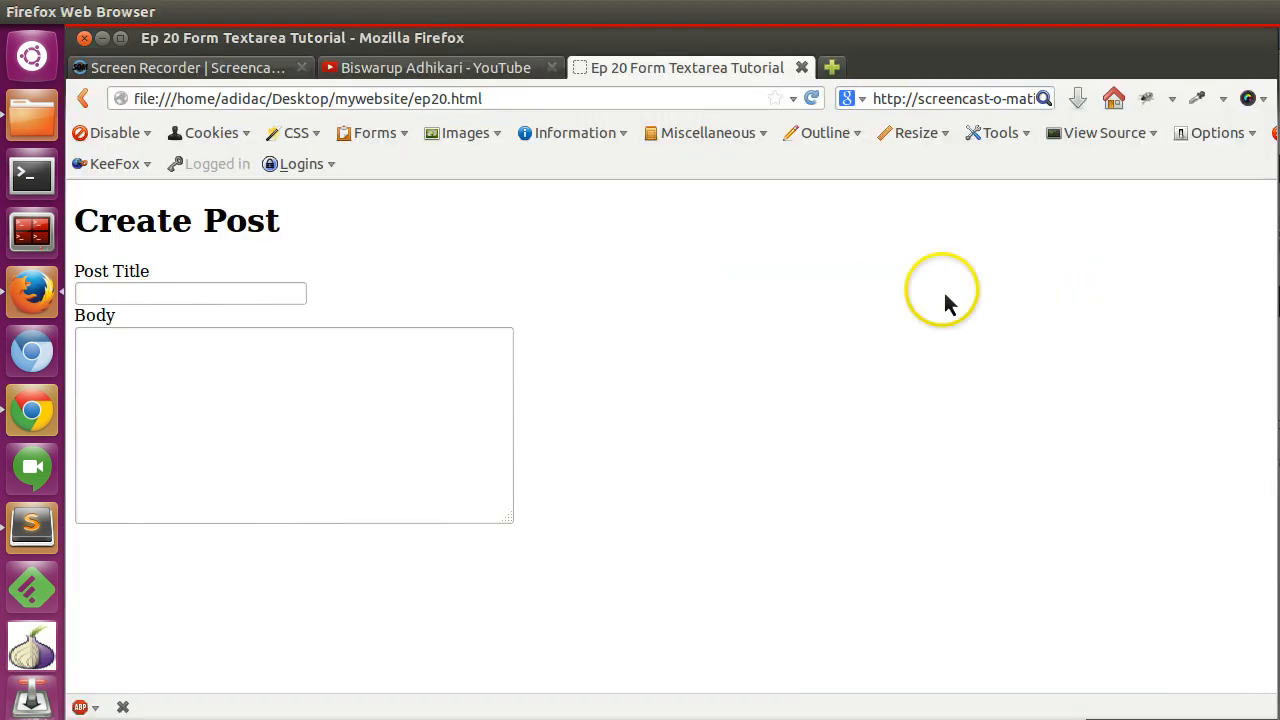
{"action": "mouse_move", "coordinate": [575, 293]}
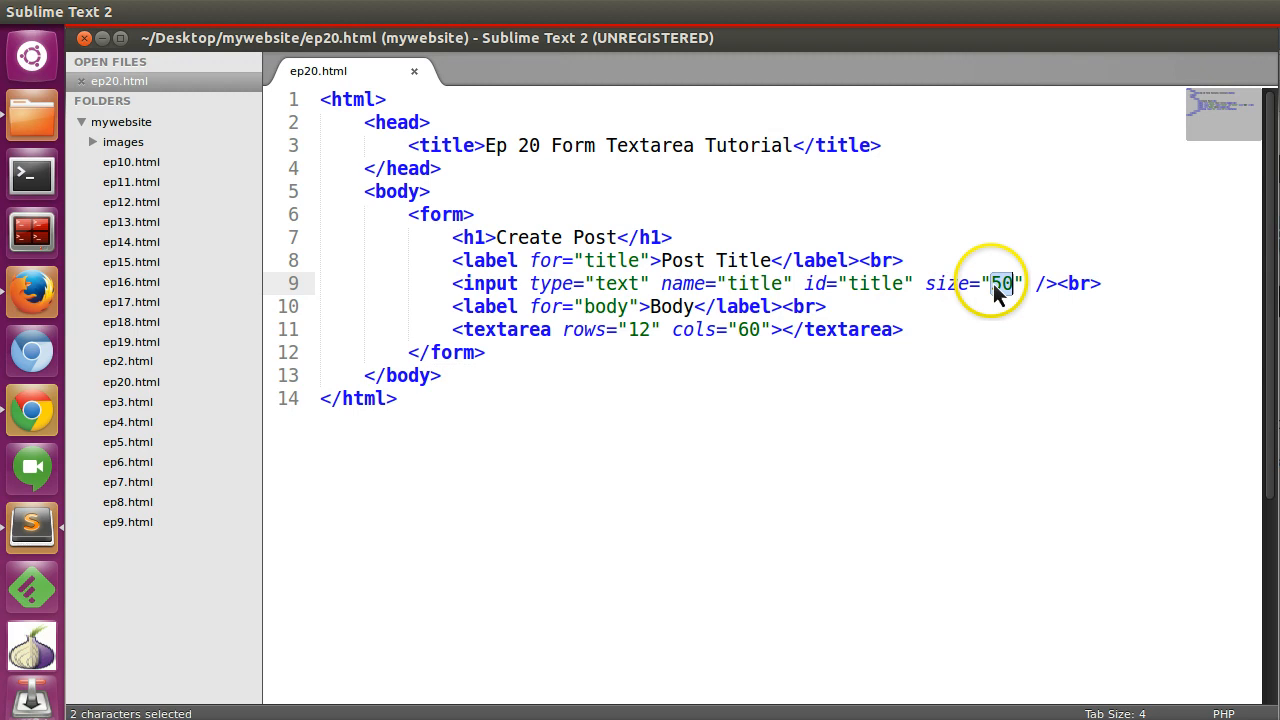
{"action": "type", "text": "40"}
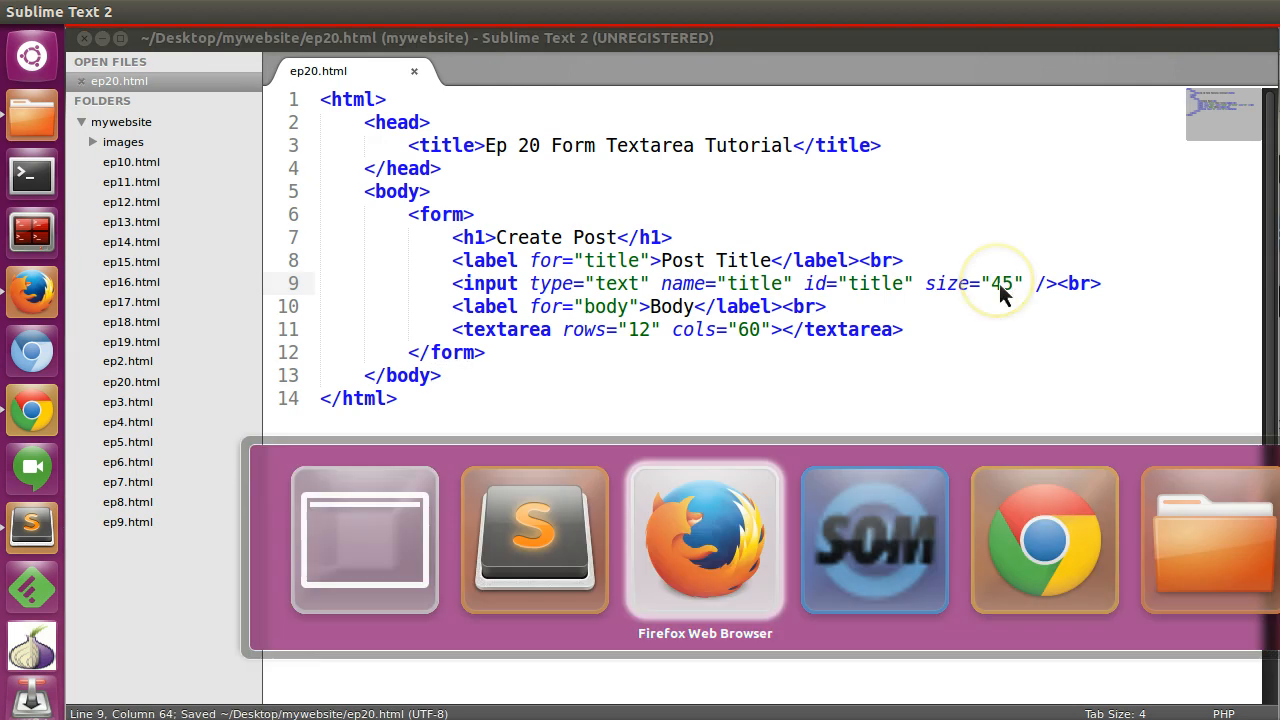
Copy the line break after the Body label and open a new line below the textarea.
{"action": "left_click", "coordinate": [704, 540]}
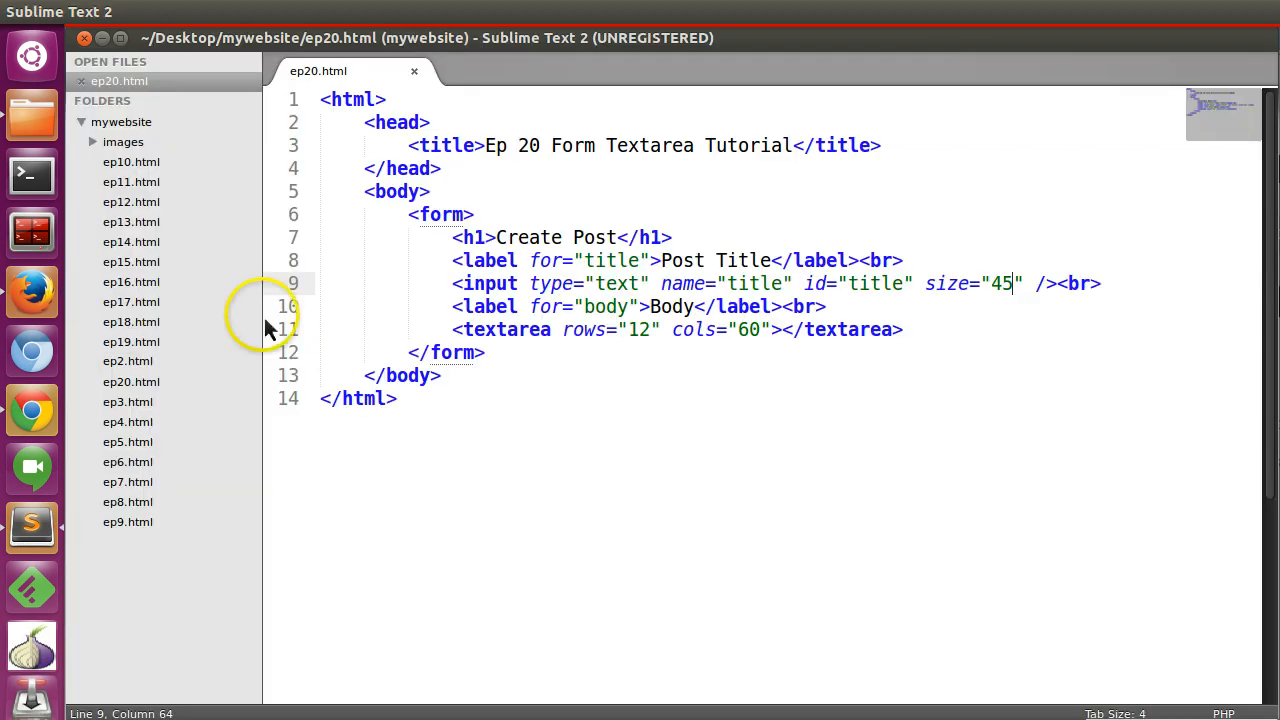
{"action": "left_click", "coordinate": [900, 329]}
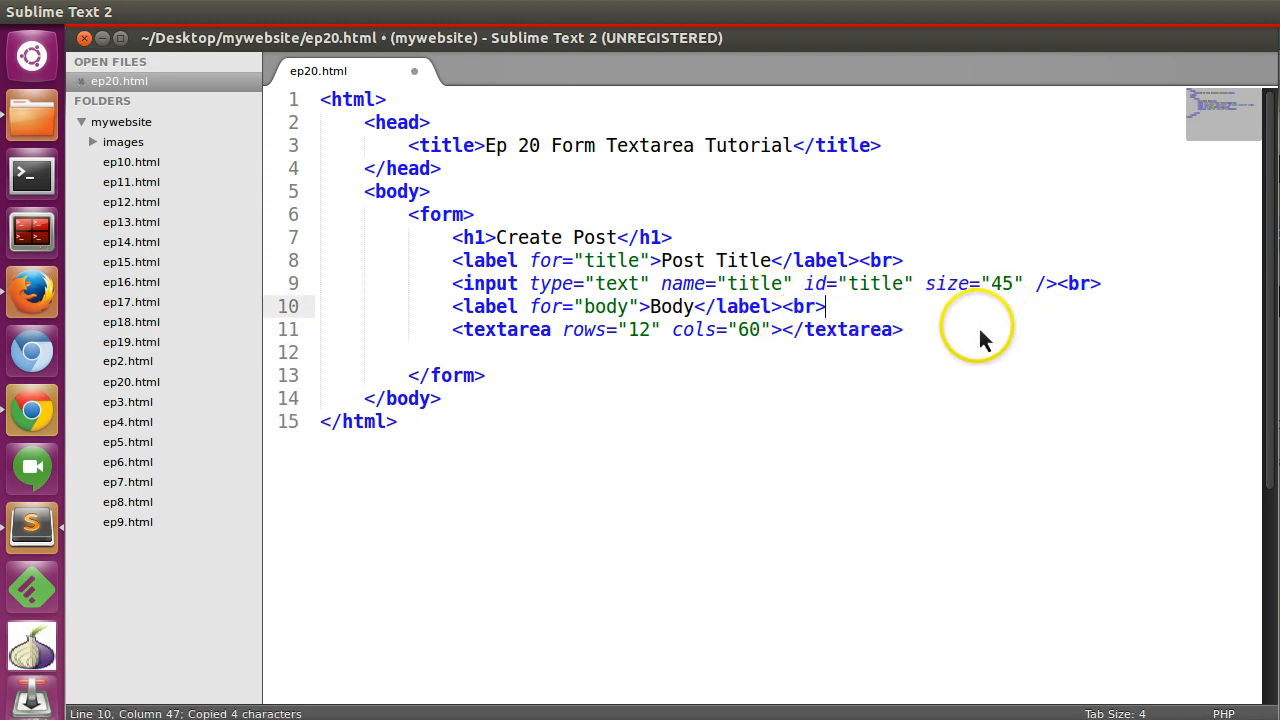
Add a <br> and a submit input named btn_post with value Create Post below the textarea.
{"action": "type", "text": "<br>"}
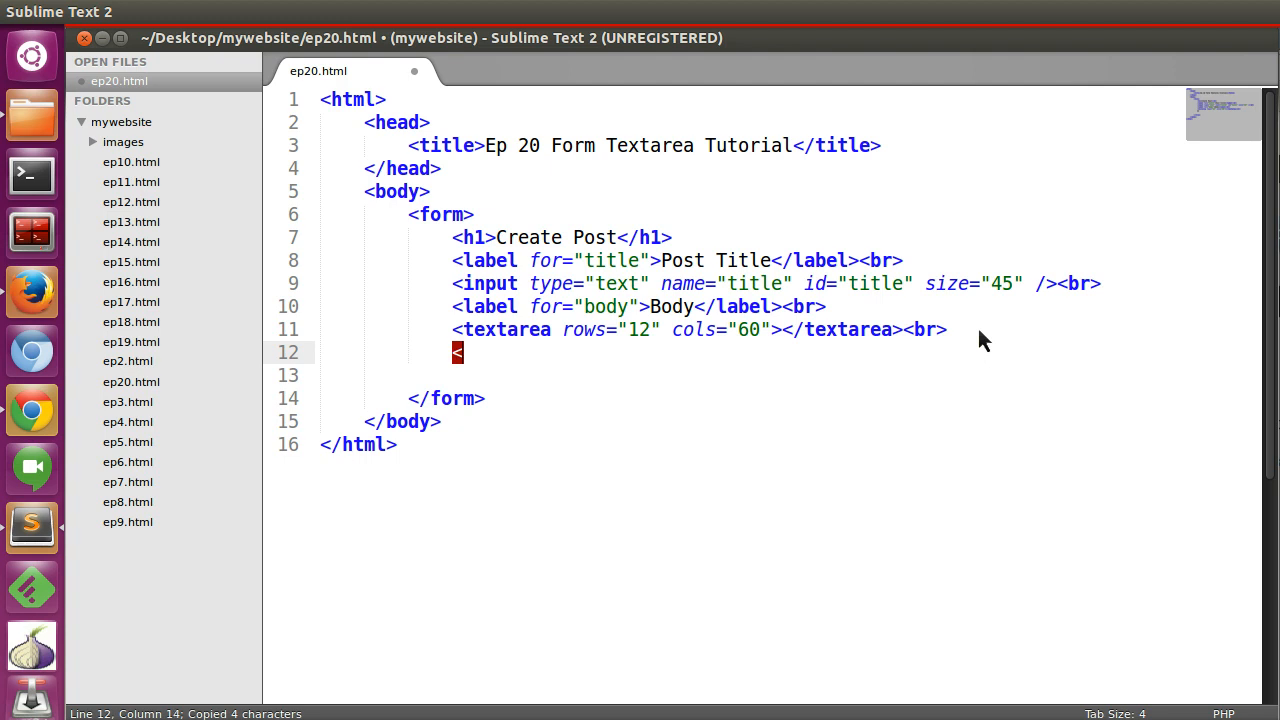
{"action": "type", "text": "input t"}
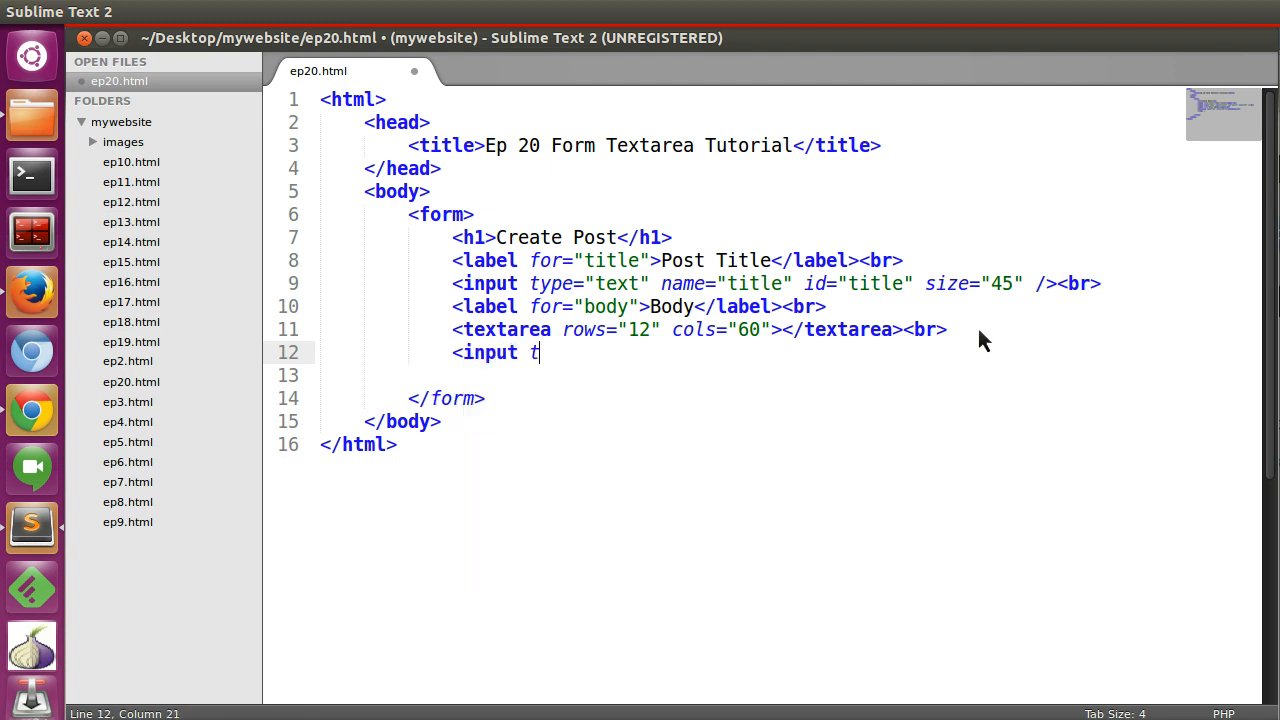
{"action": "type", "text": "ype=\"s\""}
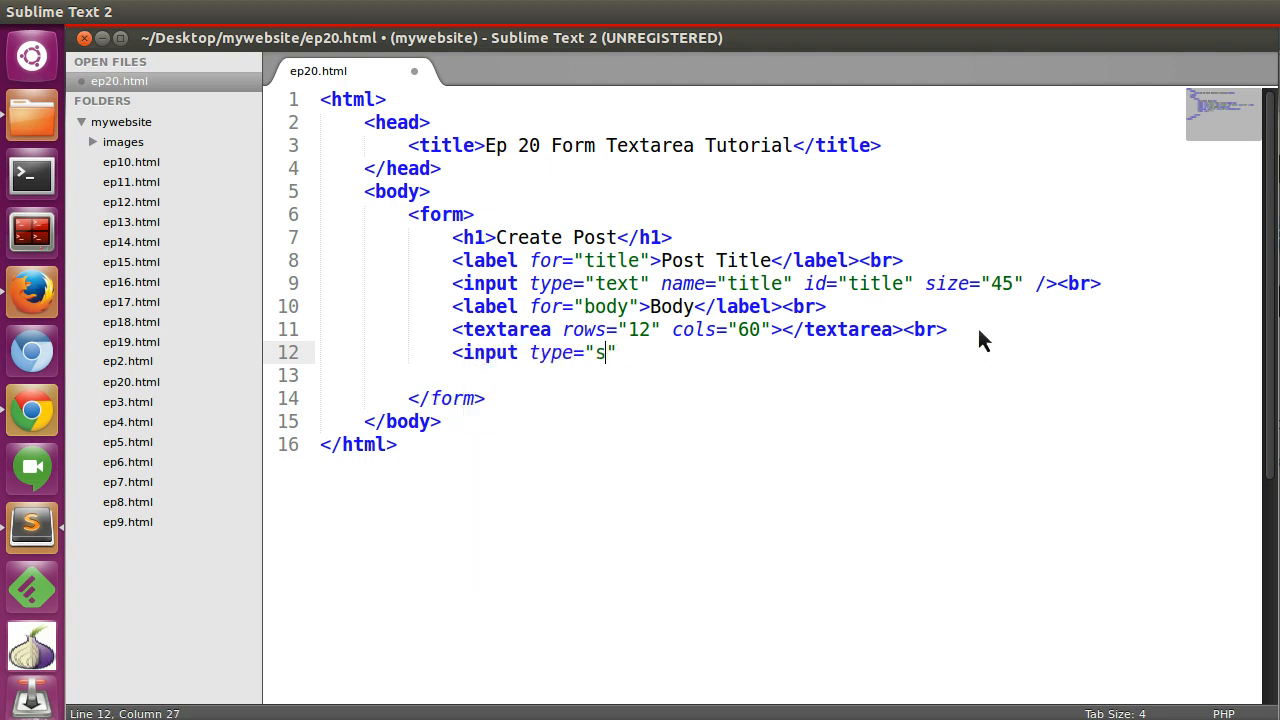
{"action": "type", "text": "ubmit"}
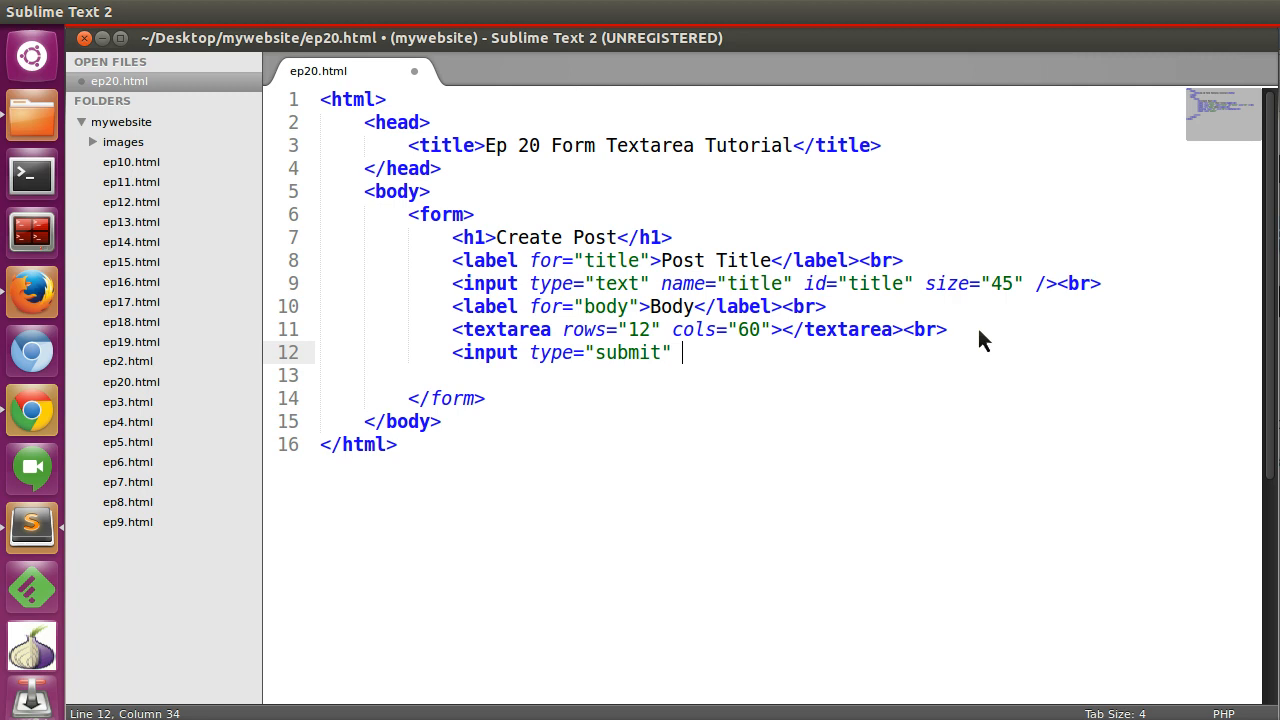
{"action": "type", "text": "name=\"btn\""}
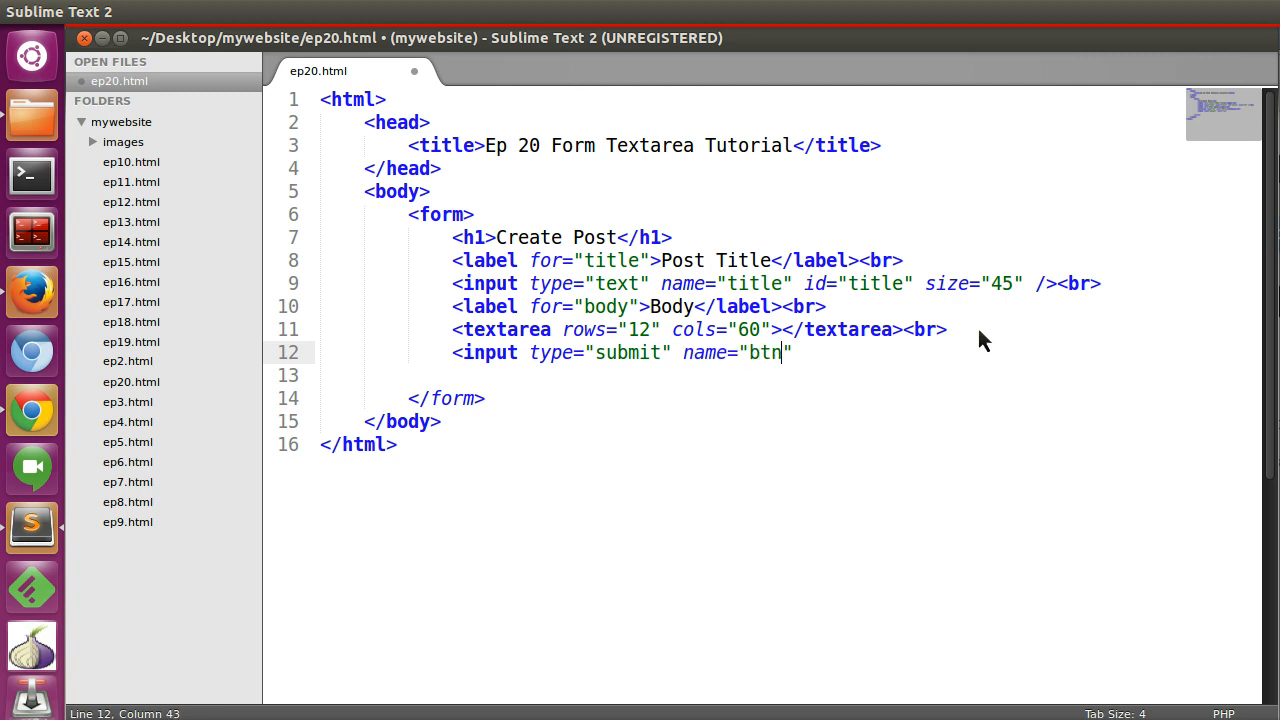
{"action": "type", "text": "_post"}
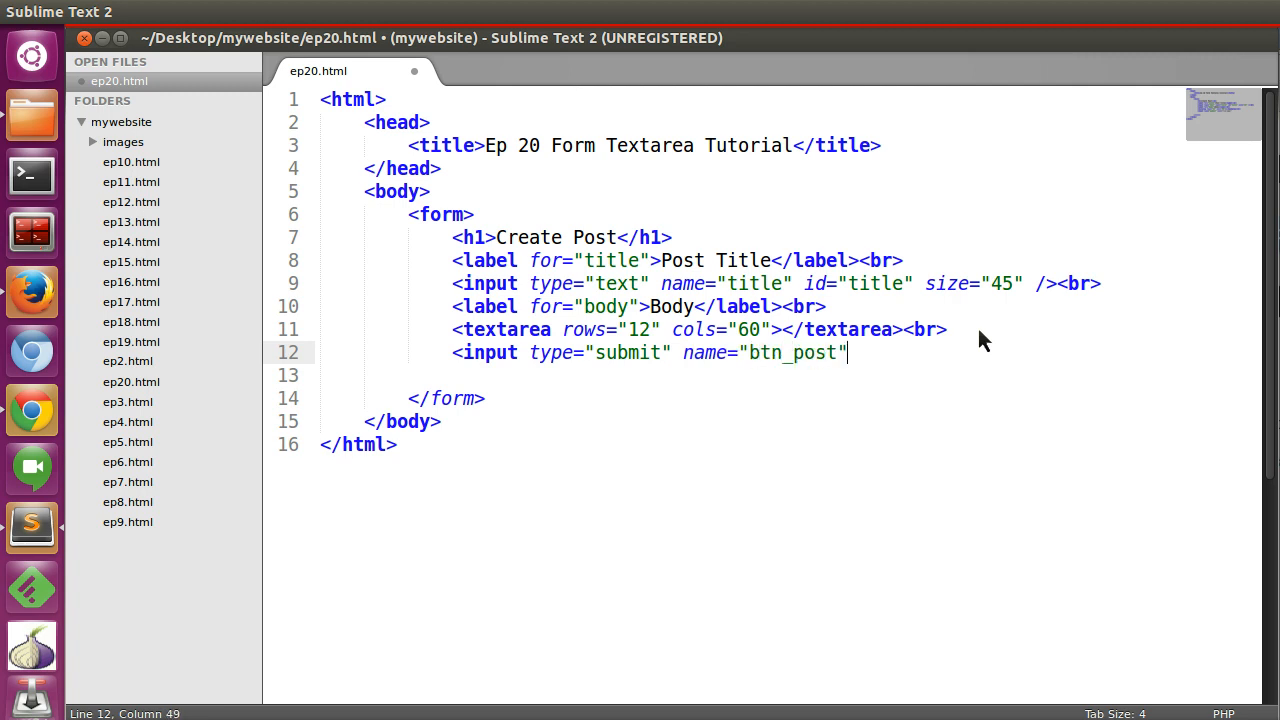
{"action": "type", "text": "value=\"C\""}
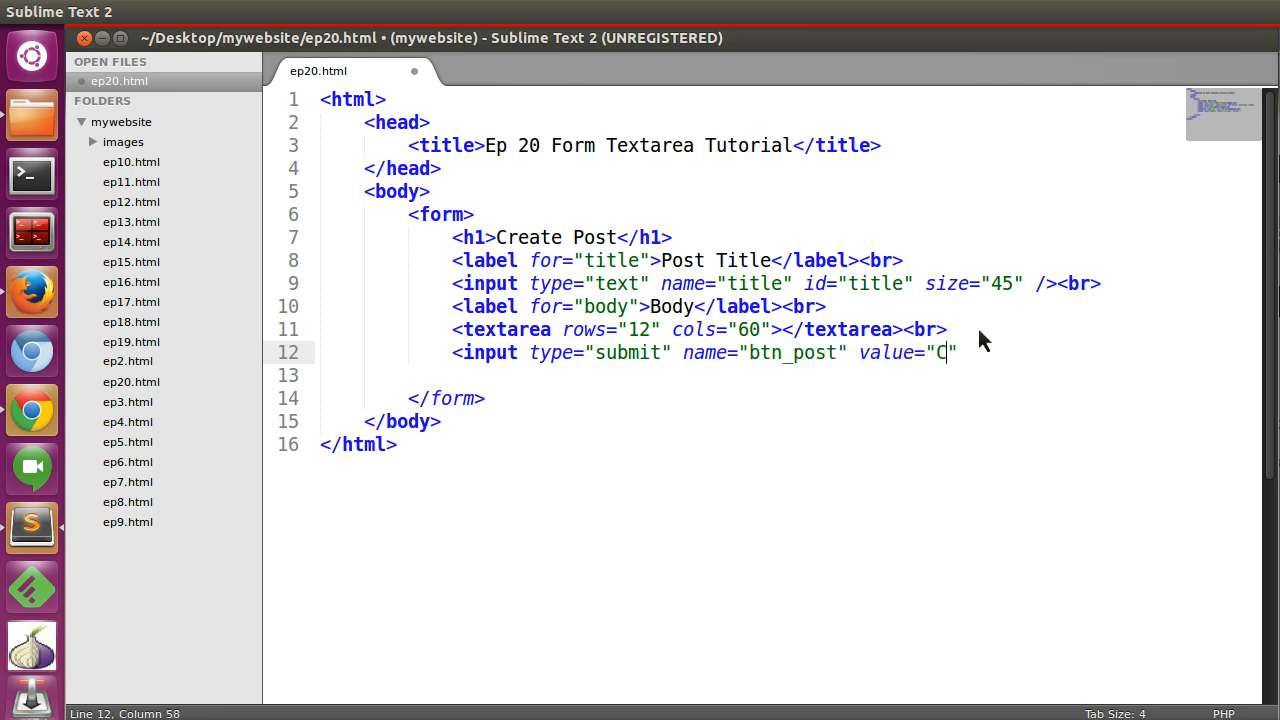
{"action": "type", "text": "reate Post"}
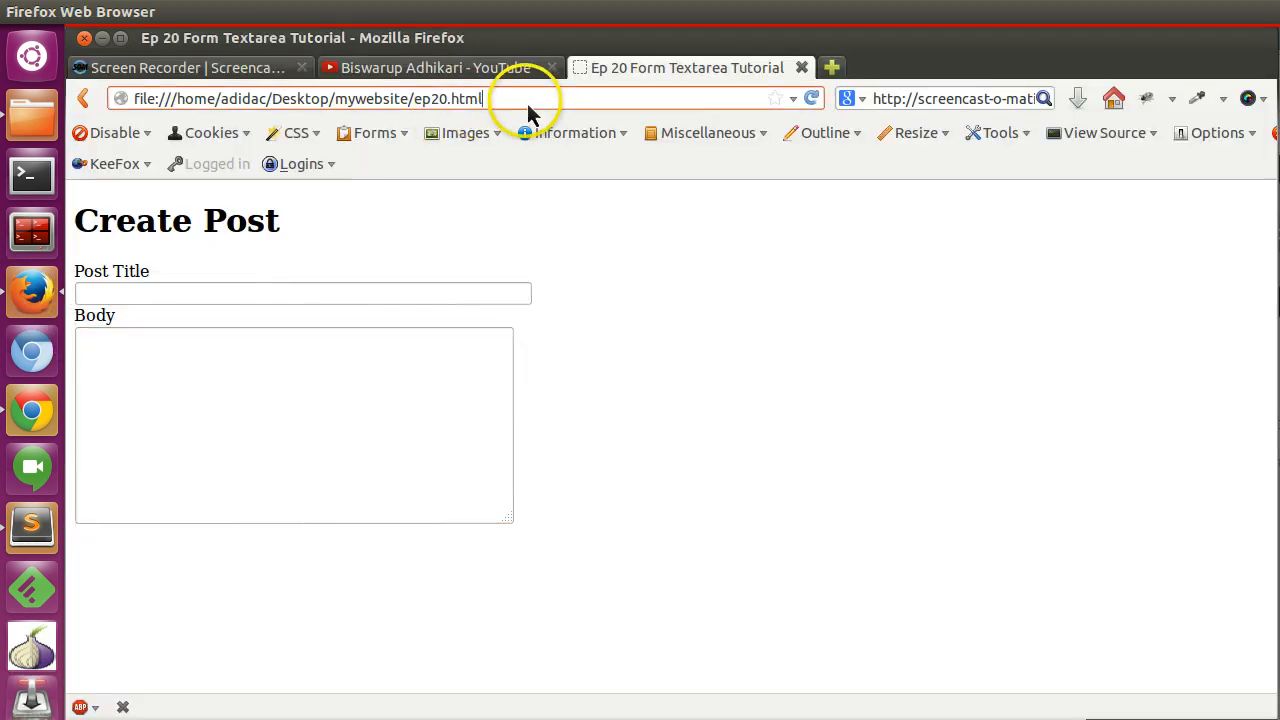
Reload Firefox to check the Create Post button, then view the YouTube channel tab.
{"action": "left_click", "coordinate": [303, 293]}
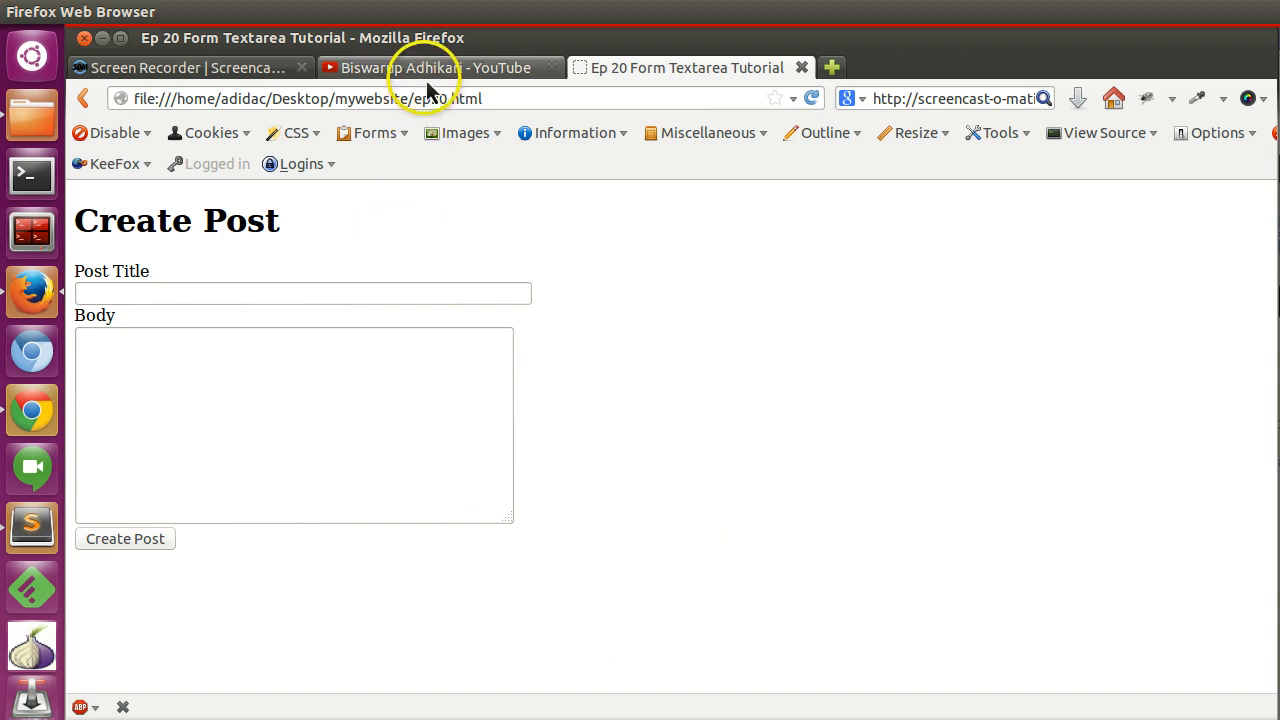
{"action": "left_click", "coordinate": [440, 67]}
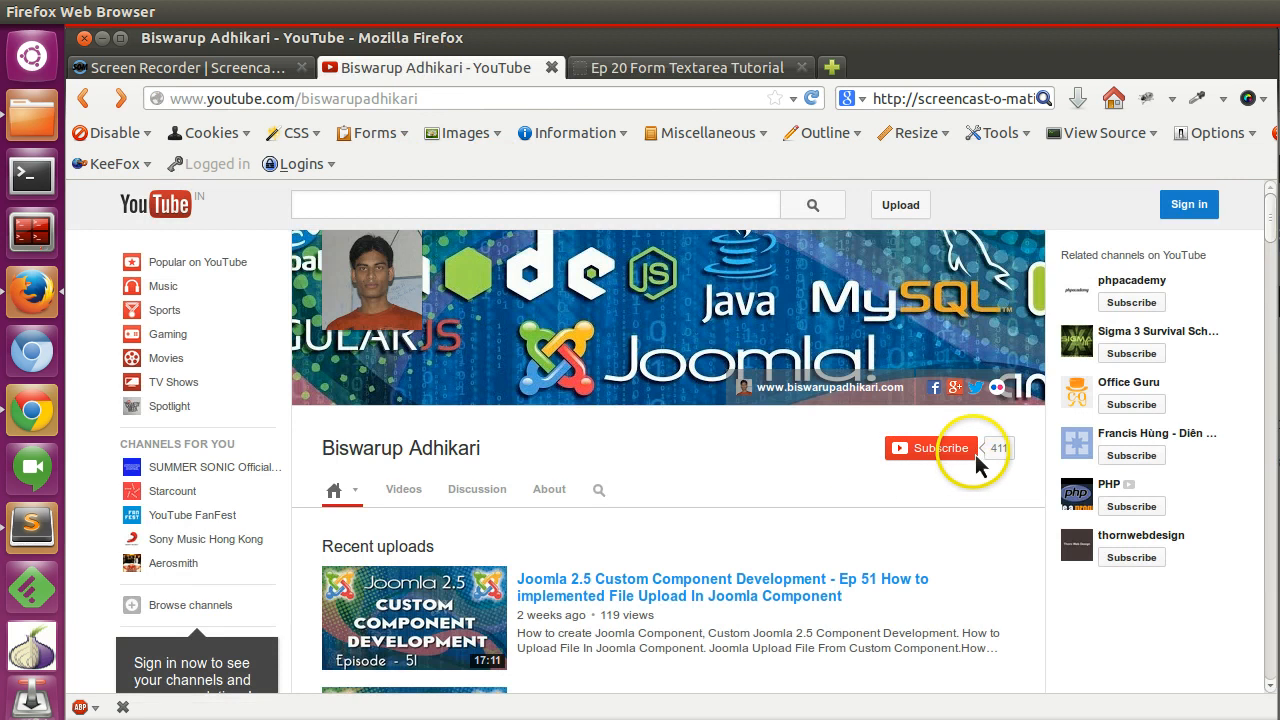